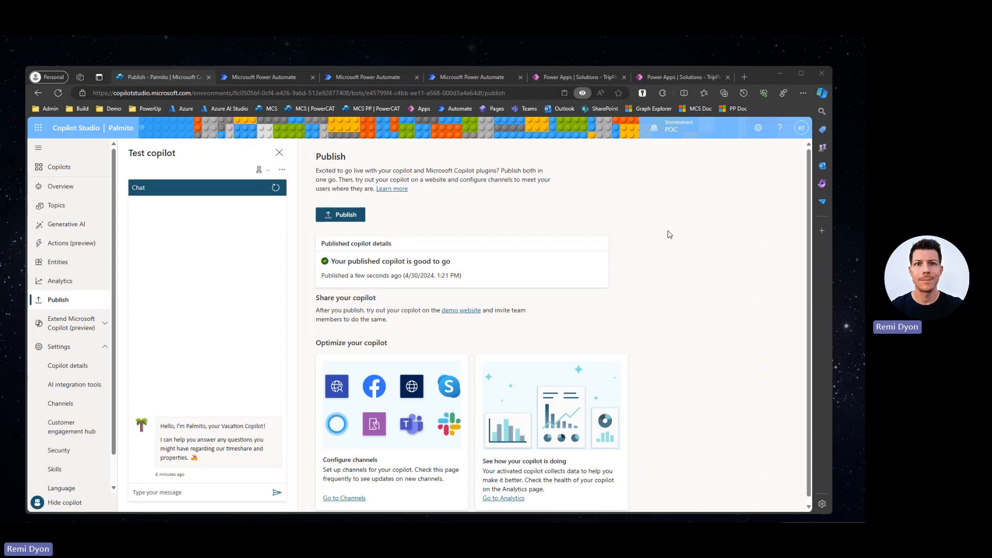
{"action": "mouse_move", "coordinate": [683, 77]}
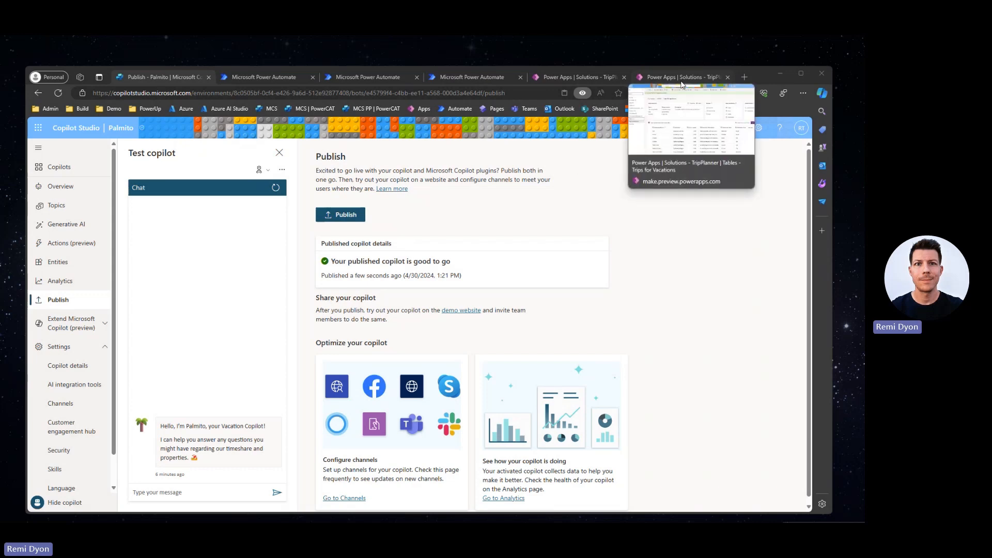
- Open the Trips for Vacations rows in the full editor and scroll across its columns
{"action": "left_click", "coordinate": [682, 76]}
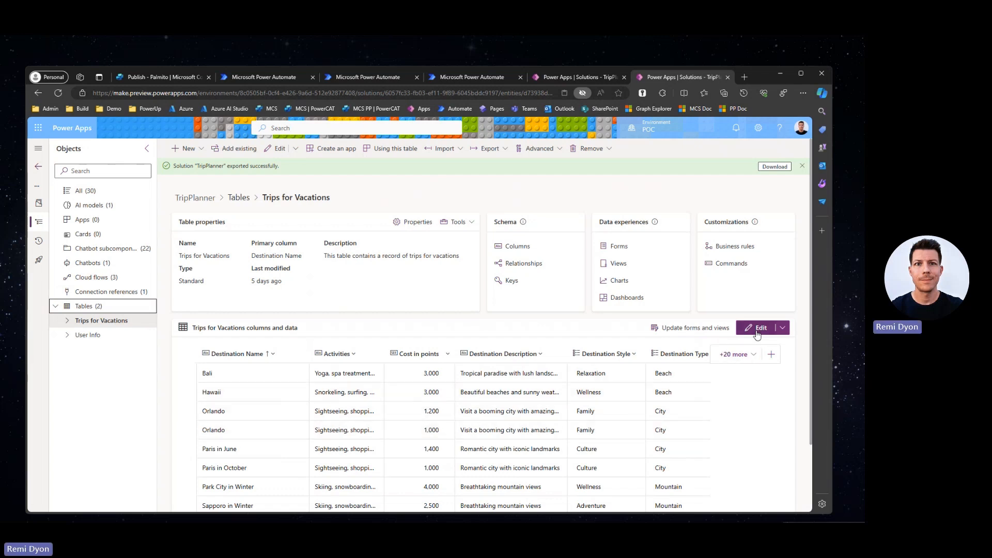
{"action": "left_click", "coordinate": [759, 327]}
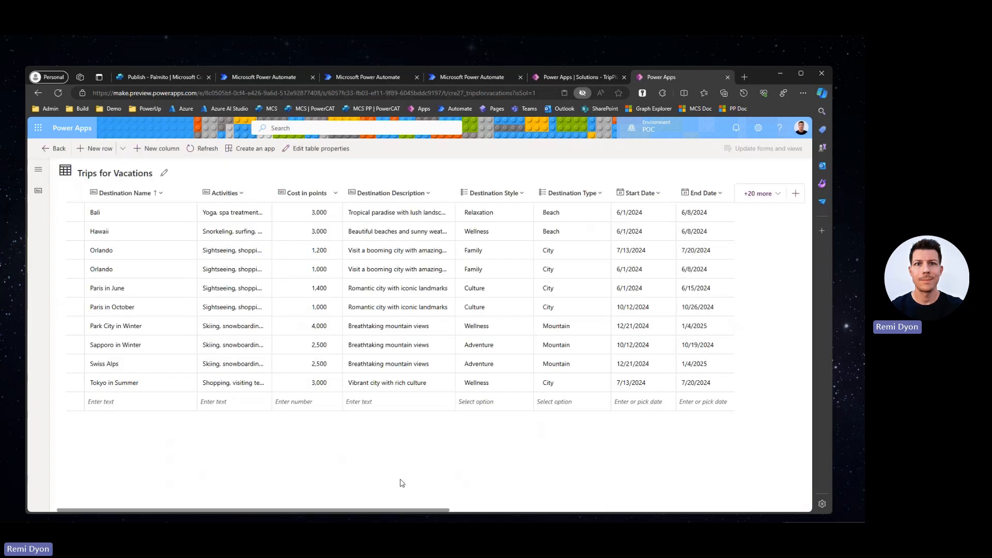
{"action": "mouse_move", "coordinate": [353, 466]}
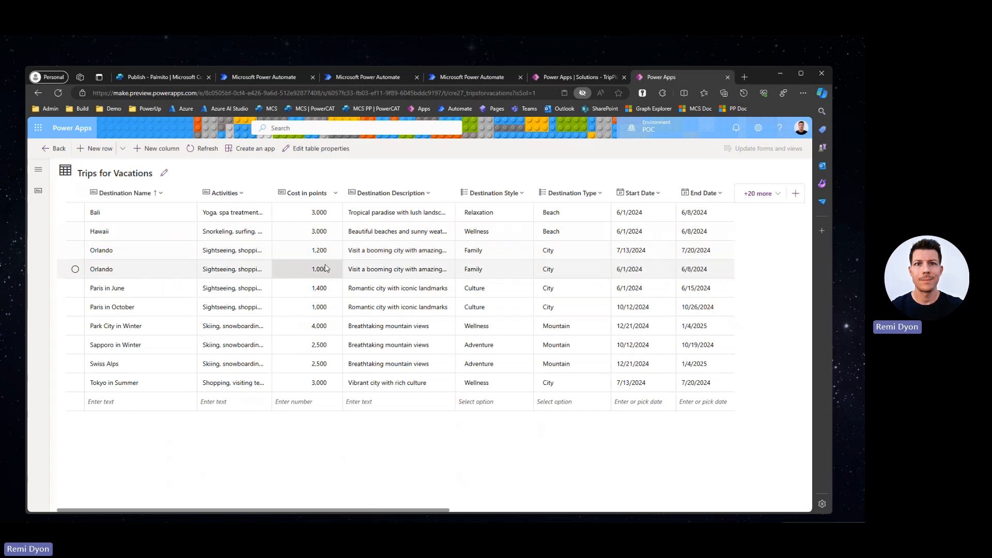
{"action": "scroll", "scroll_direction": "right", "scroll_amount": 3}
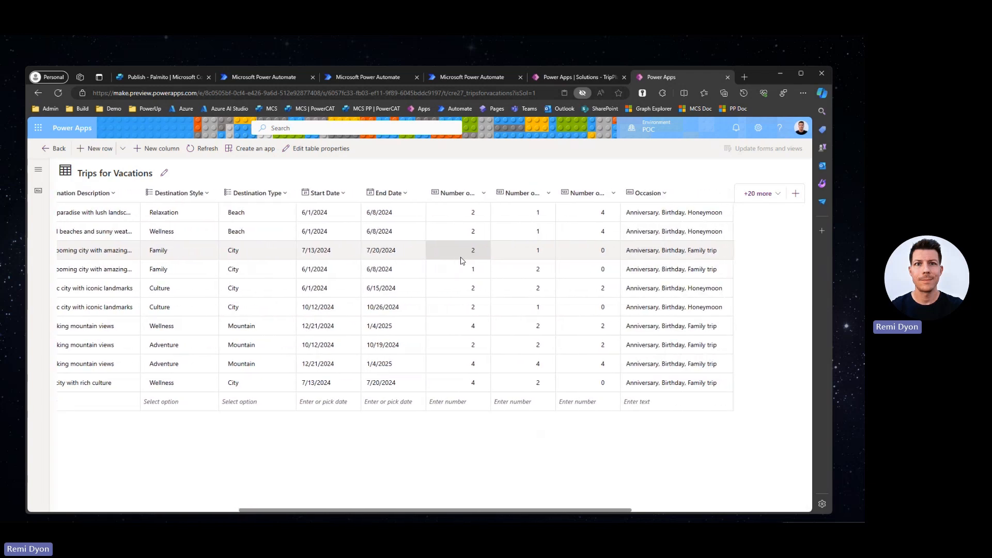
{"action": "scroll", "scroll_direction": "left", "scroll_amount": 3}
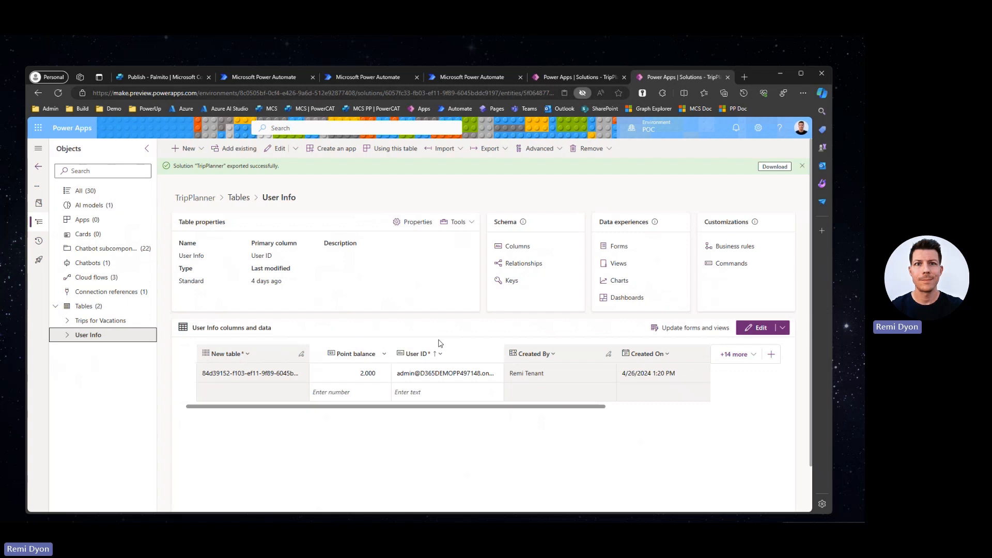
{"action": "mouse_move", "coordinate": [430, 418]}
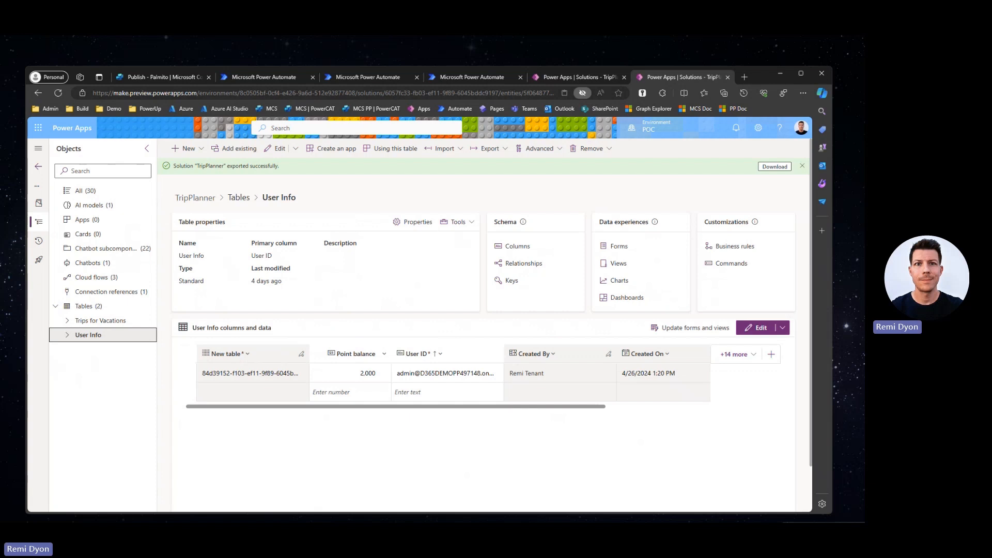
{"action": "mouse_move", "coordinate": [461, 437]}
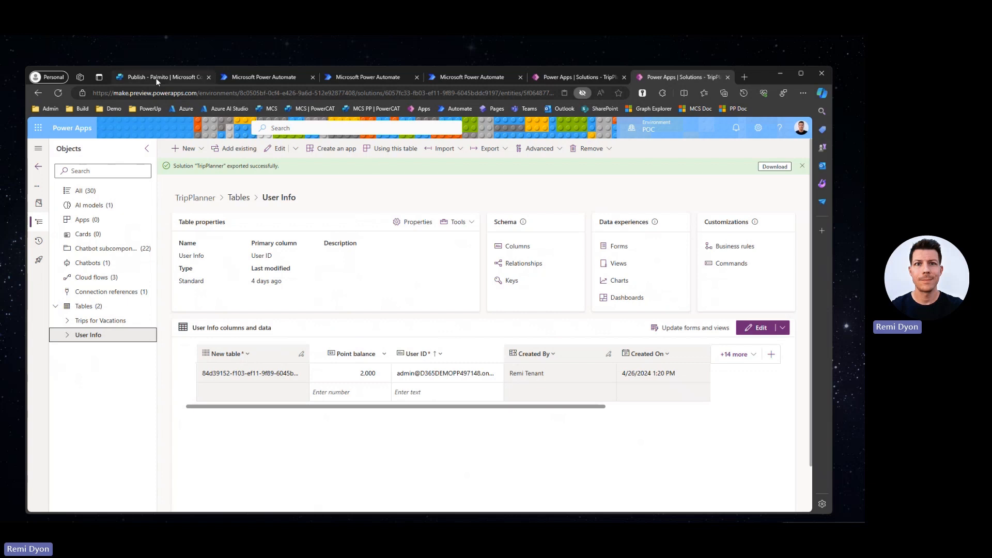
- Return to the Palmito copilot and open the Find destination topic from Topics
{"action": "left_click", "coordinate": [161, 77]}
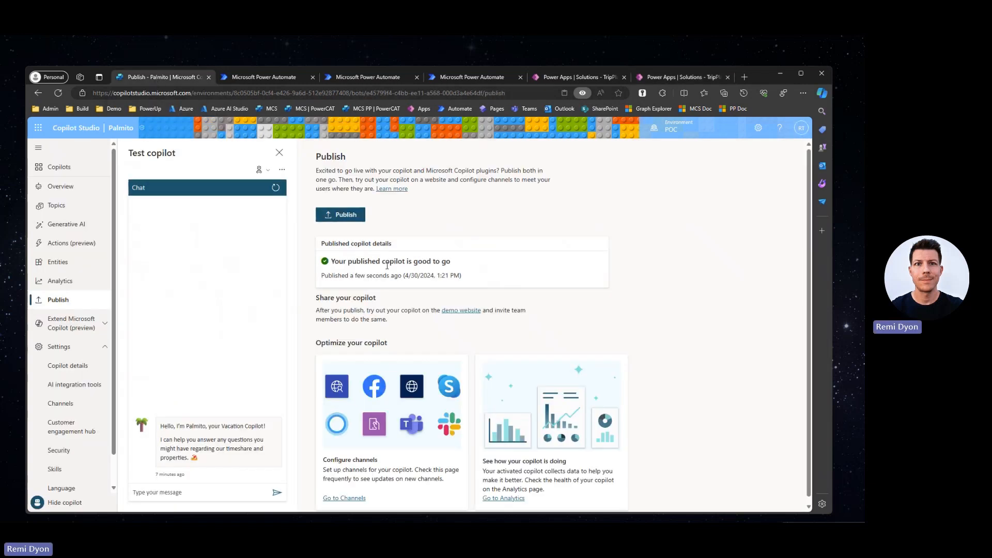
{"action": "mouse_move", "coordinate": [56, 205]}
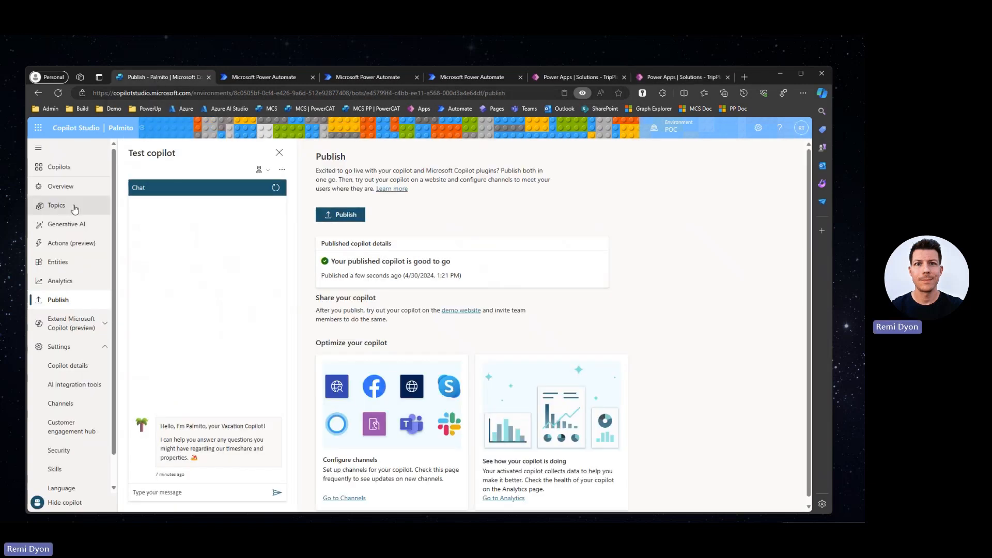
{"action": "left_click", "coordinate": [56, 205]}
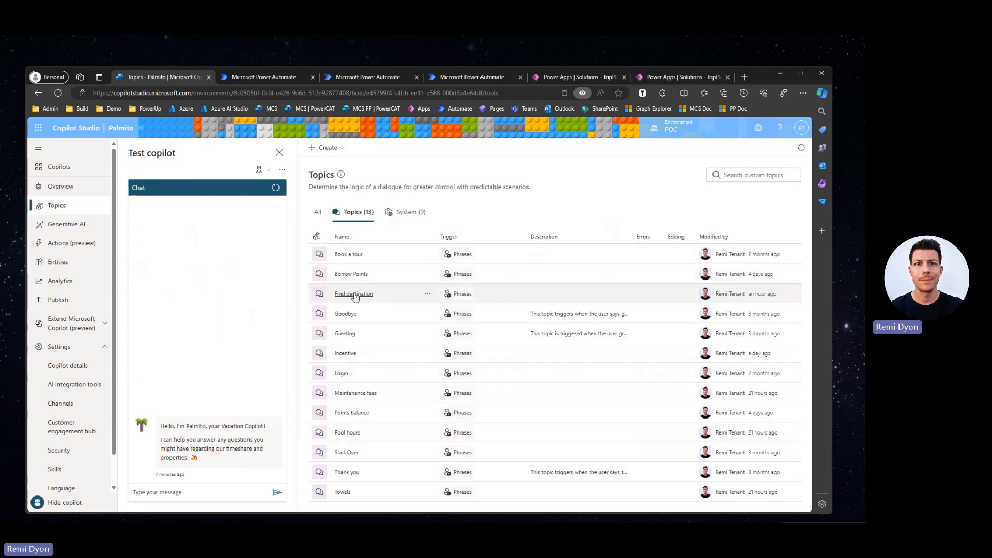
{"action": "left_click", "coordinate": [353, 294]}
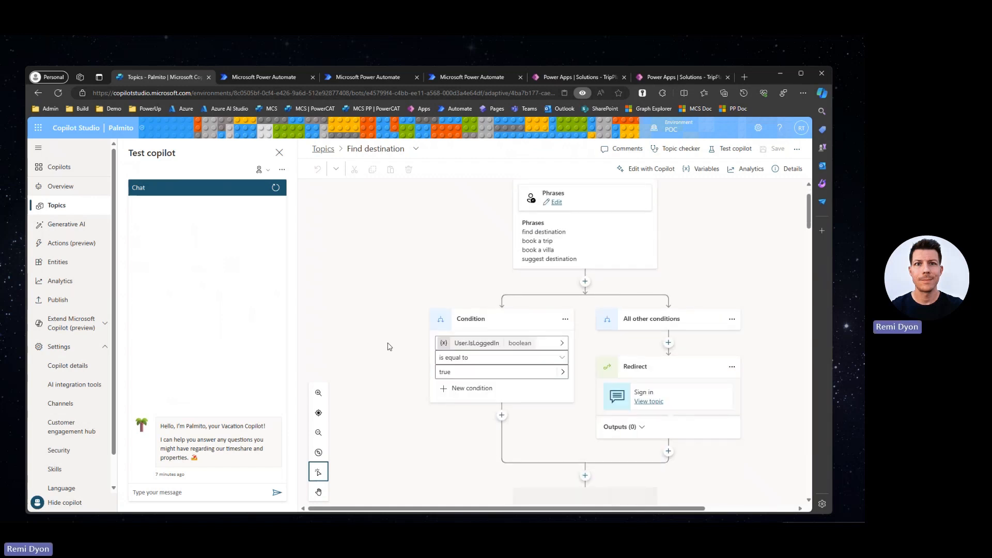
{"action": "scroll", "scroll_direction": "down", "scroll_amount": 3}
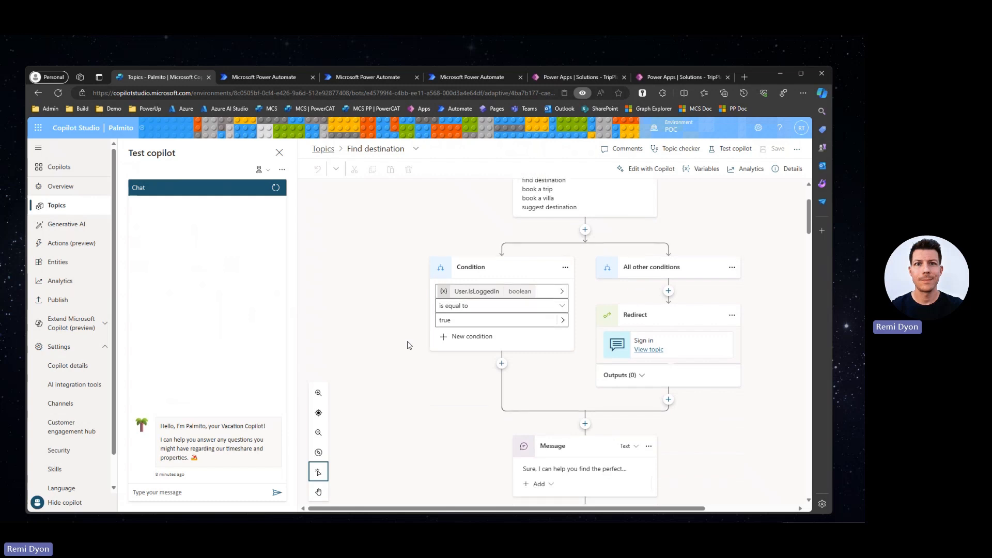
{"action": "scroll", "scroll_direction": "down", "scroll_amount": 3}
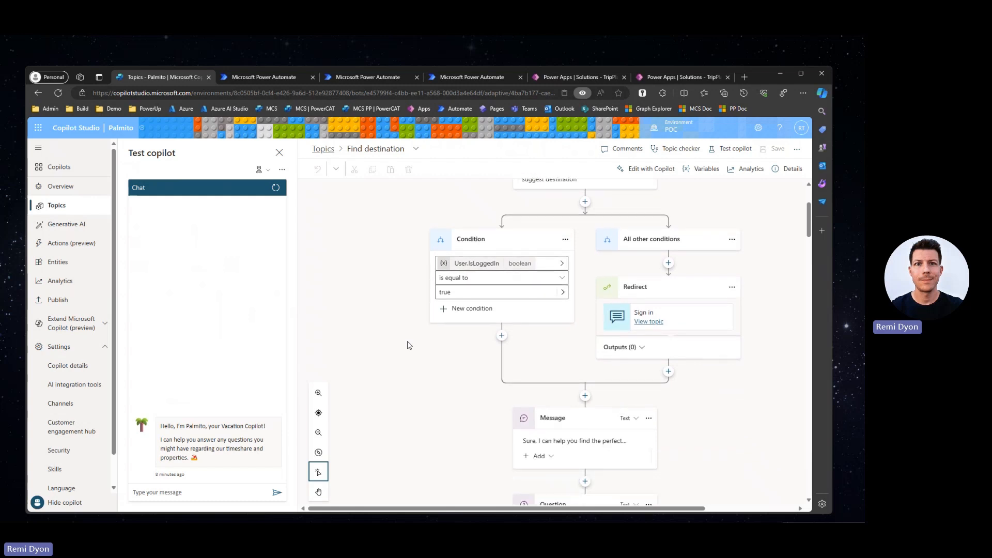
{"action": "scroll", "scroll_direction": "down", "scroll_amount": 3}
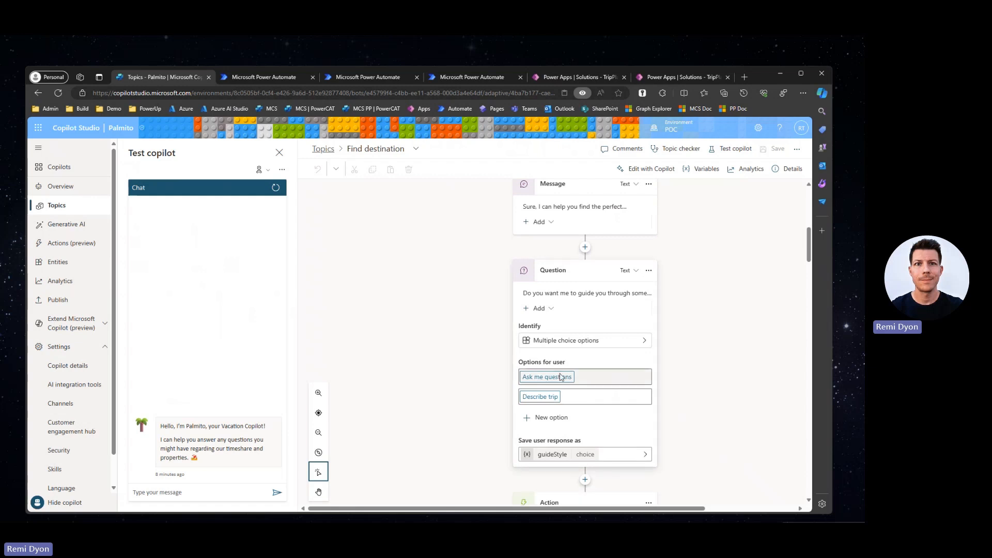
{"action": "mouse_move", "coordinate": [452, 379]}
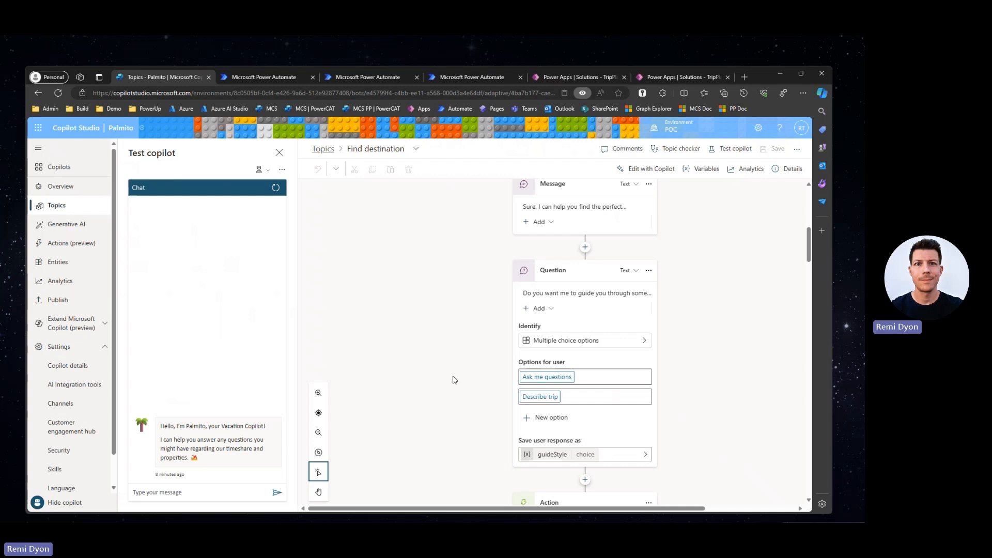
{"action": "scroll", "scroll_direction": "down", "scroll_amount": 3}
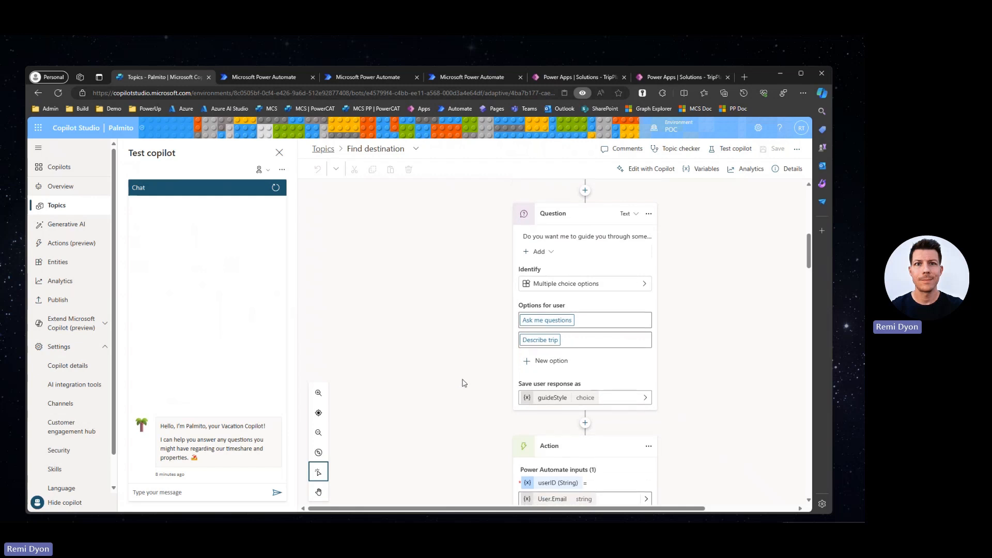
{"action": "scroll", "scroll_direction": "down", "scroll_amount": 3}
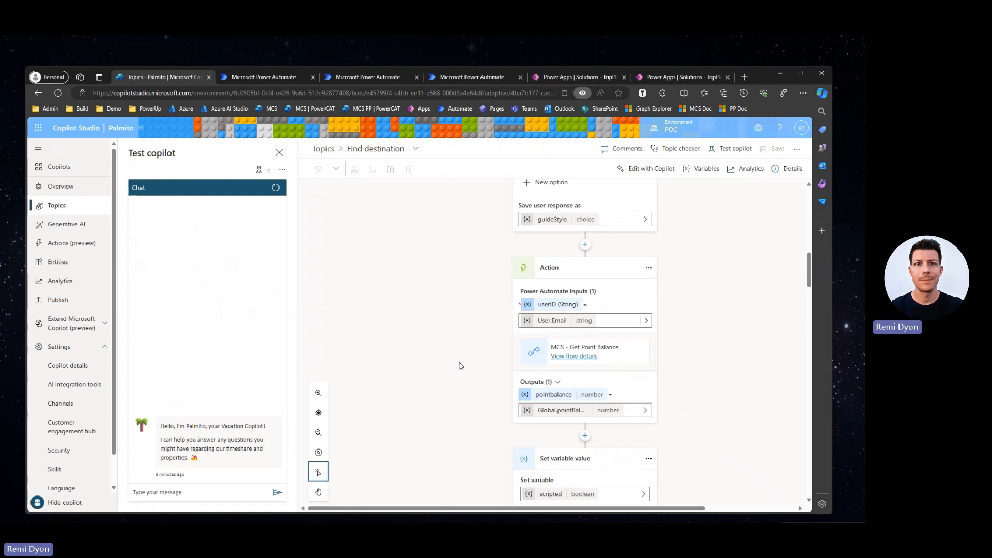
{"action": "scroll", "scroll_direction": "down", "scroll_amount": 3}
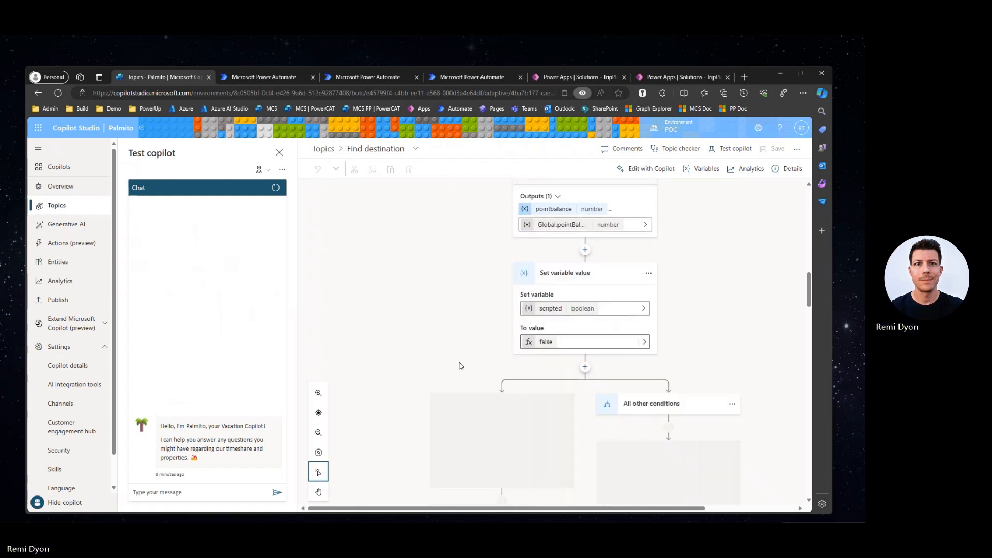
{"action": "scroll", "scroll_direction": "down", "scroll_amount": 3}
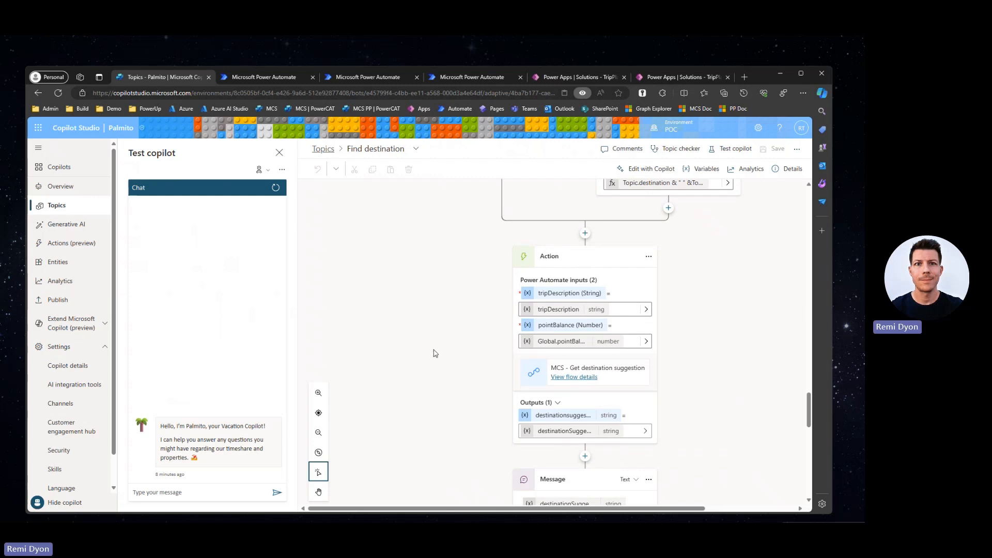
{"action": "mouse_move", "coordinate": [457, 316]}
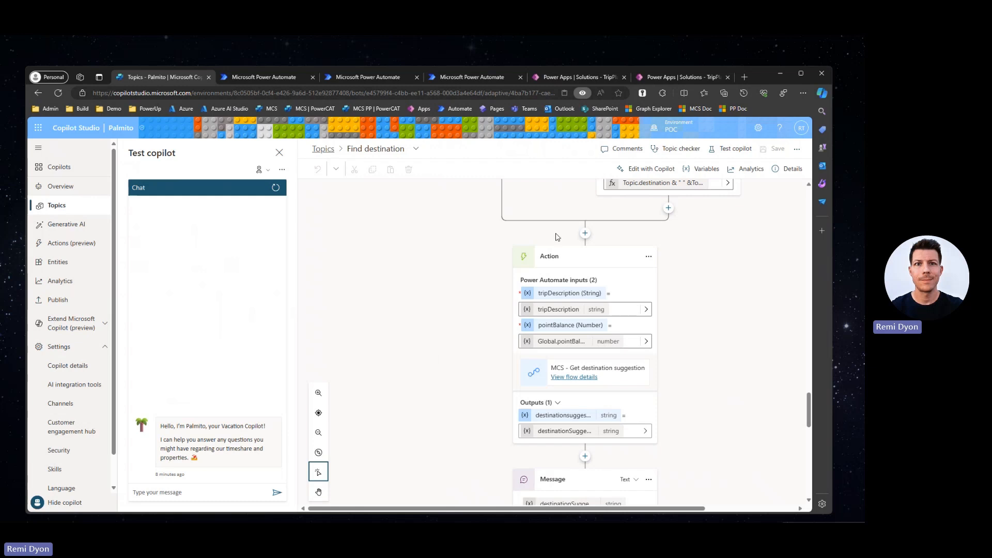
- Add a Call an action node and open the MCS - Get destination suggestion flow
{"action": "left_click", "coordinate": [584, 233]}
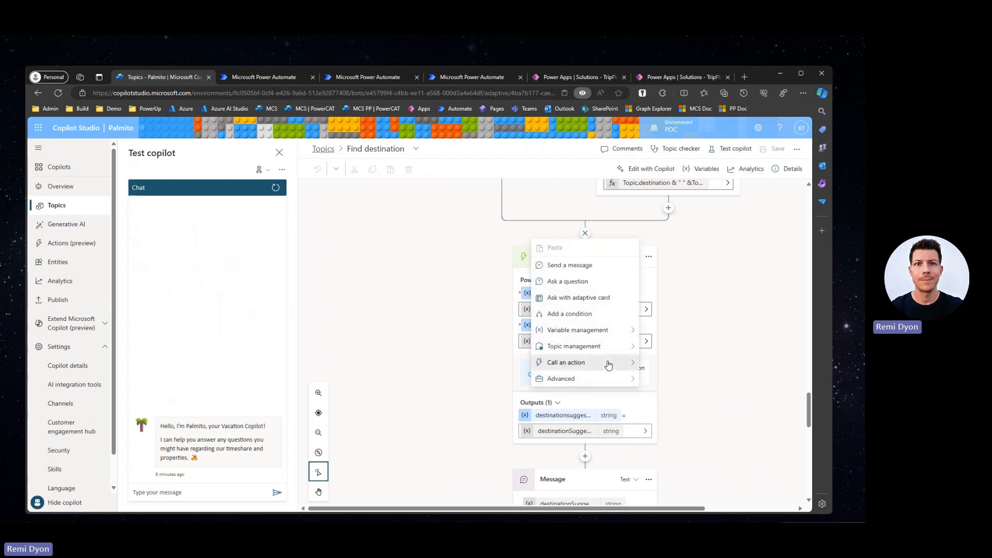
{"action": "left_click", "coordinate": [565, 362]}
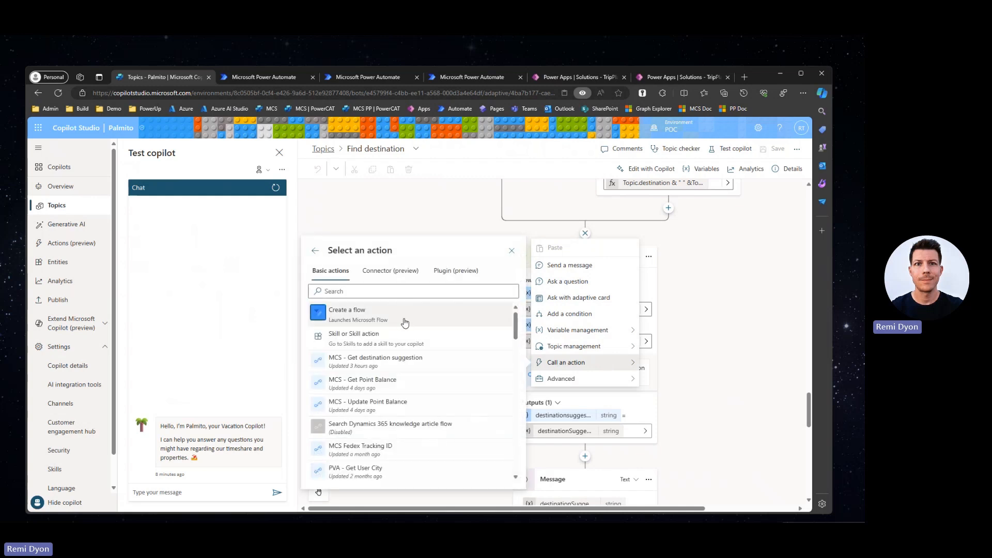
{"action": "left_click", "coordinate": [375, 358]}
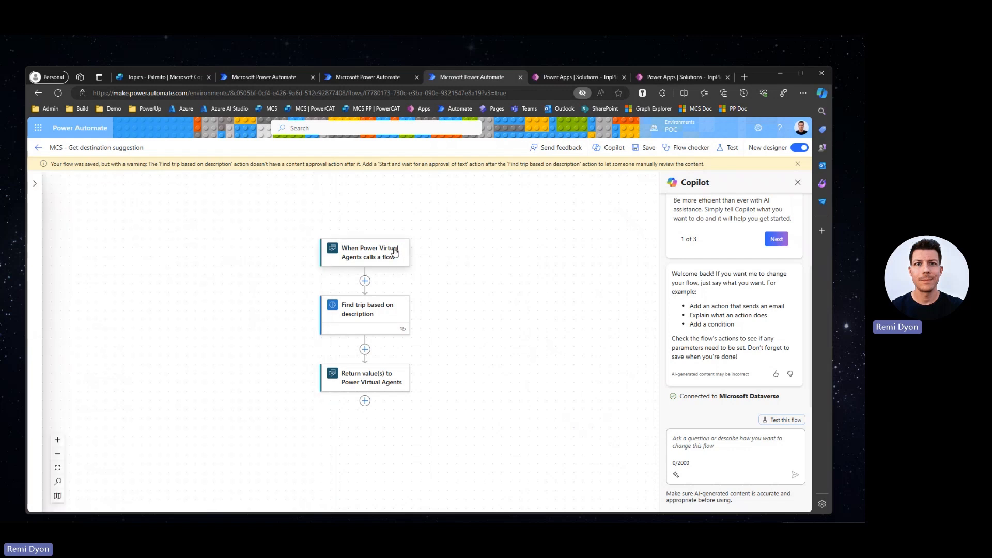
- Inspect the flow trigger's tripDescription text and pointBalance number inputs
{"action": "left_click", "coordinate": [369, 251]}
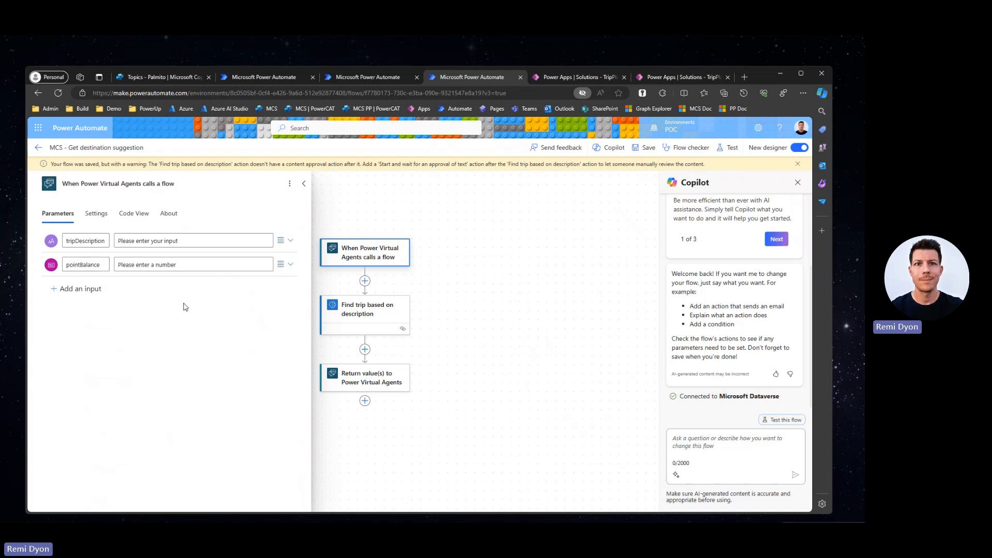
{"action": "mouse_move", "coordinate": [196, 326]}
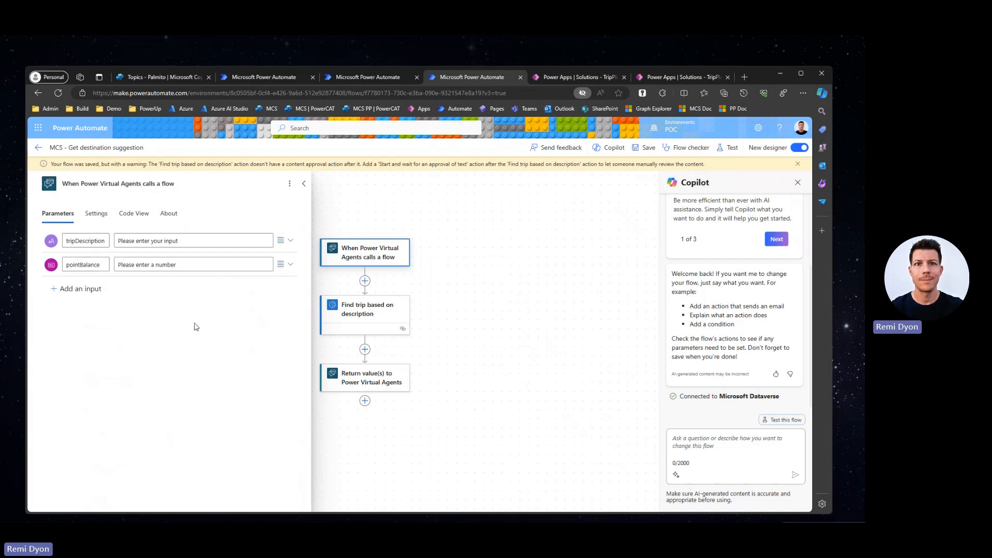
{"action": "mouse_move", "coordinate": [197, 307]}
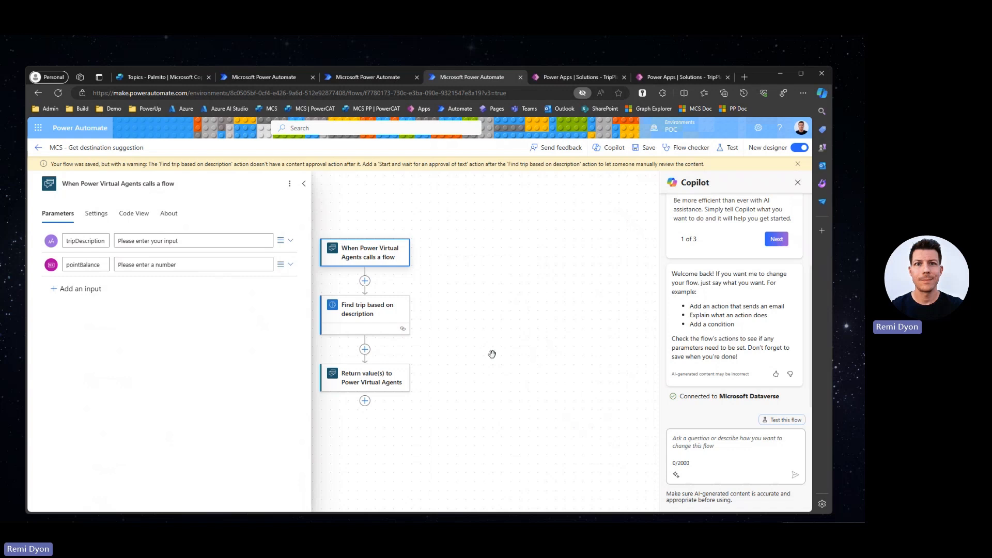
- Open the Find trip based on description step, browse its AI Builder actions, and reopen it
{"action": "left_click", "coordinate": [304, 183]}
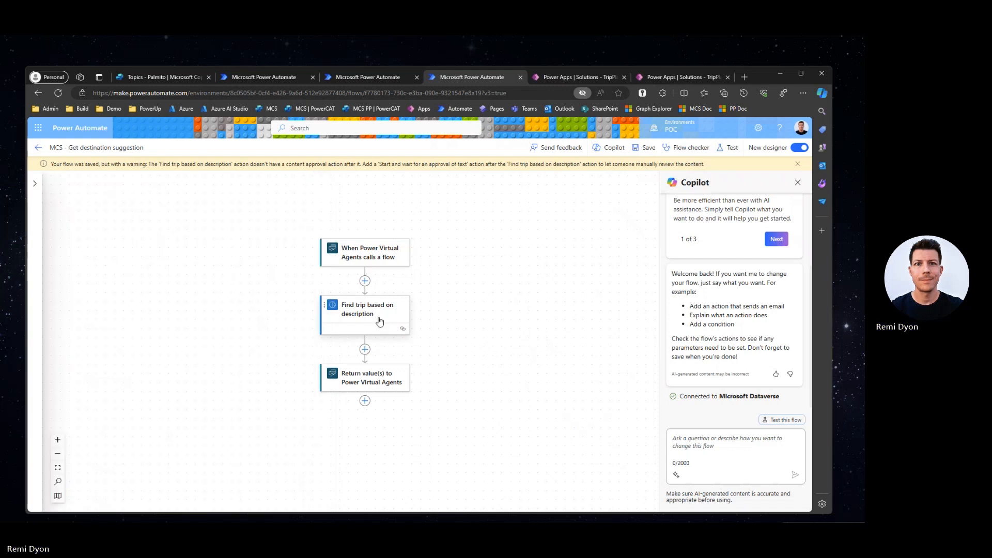
{"action": "left_click", "coordinate": [365, 309]}
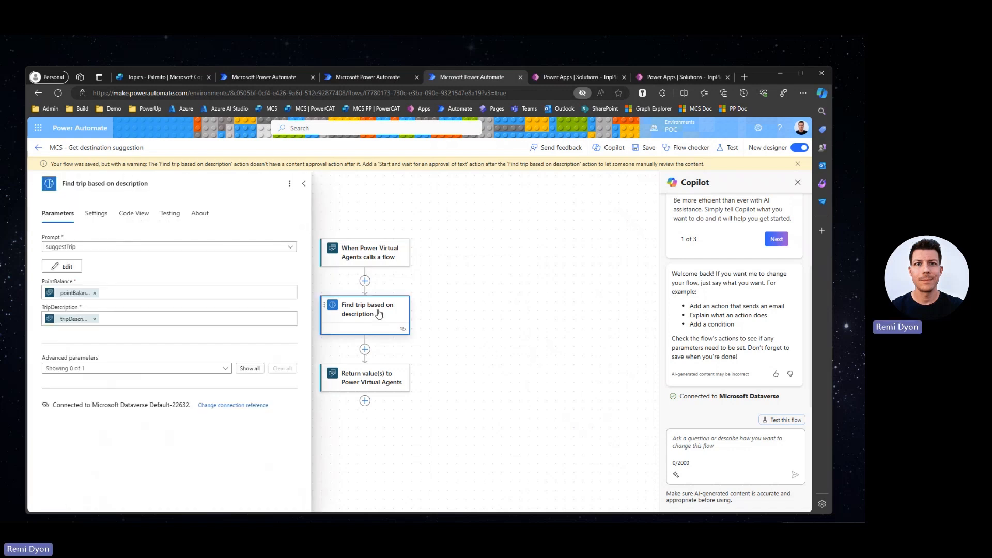
{"action": "left_click", "coordinate": [364, 280]}
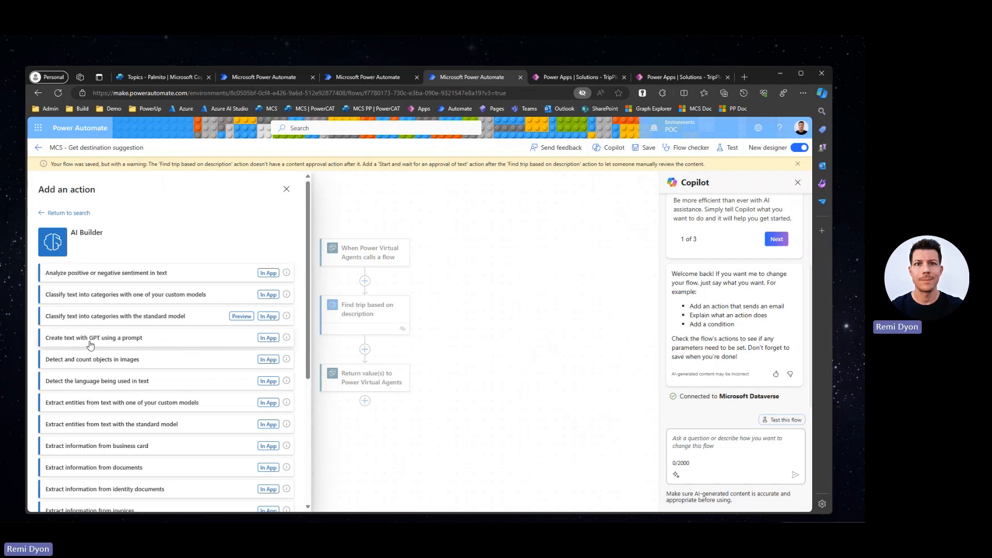
{"action": "mouse_move", "coordinate": [166, 343]}
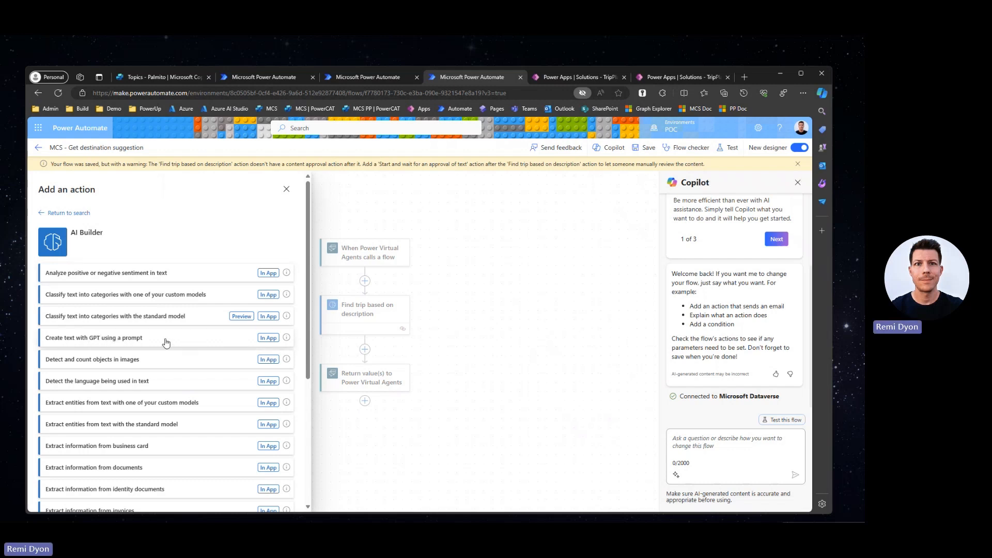
{"action": "left_click", "coordinate": [285, 189]}
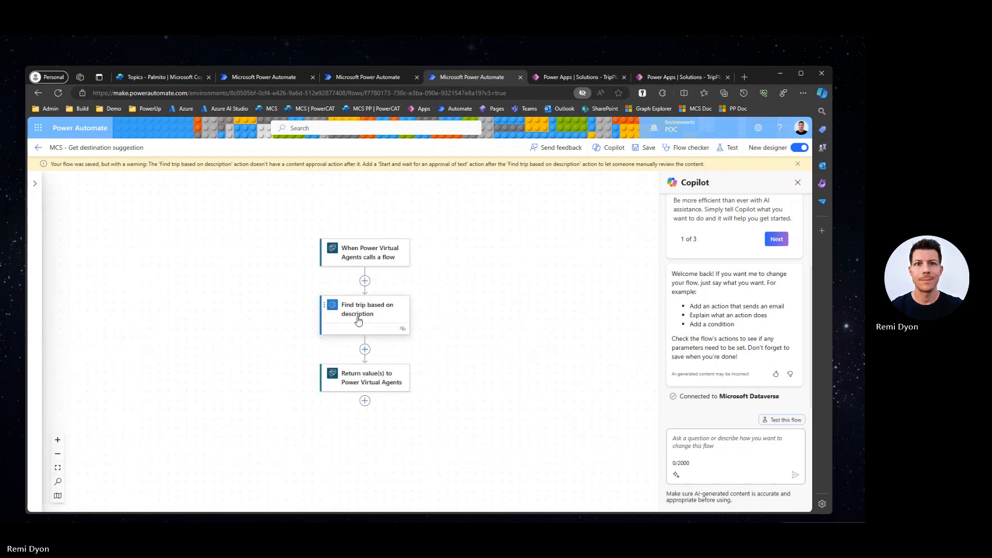
{"action": "left_click", "coordinate": [363, 315]}
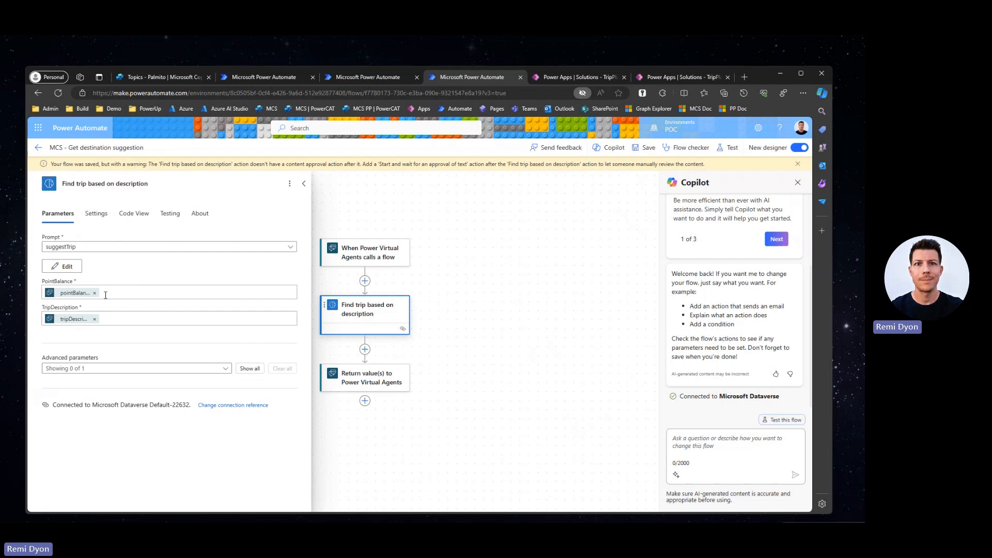
{"action": "mouse_move", "coordinate": [49, 292]}
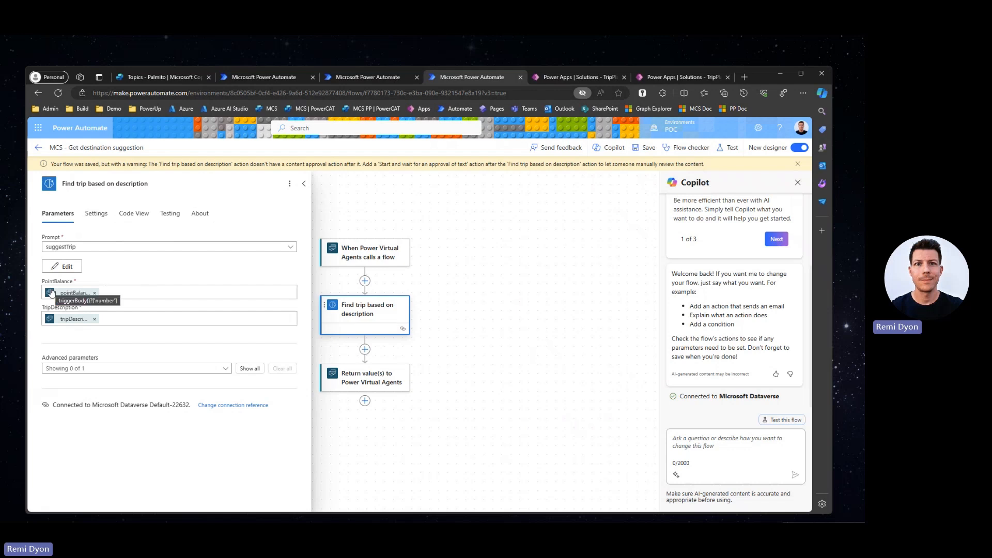
{"action": "mouse_move", "coordinate": [83, 321]}
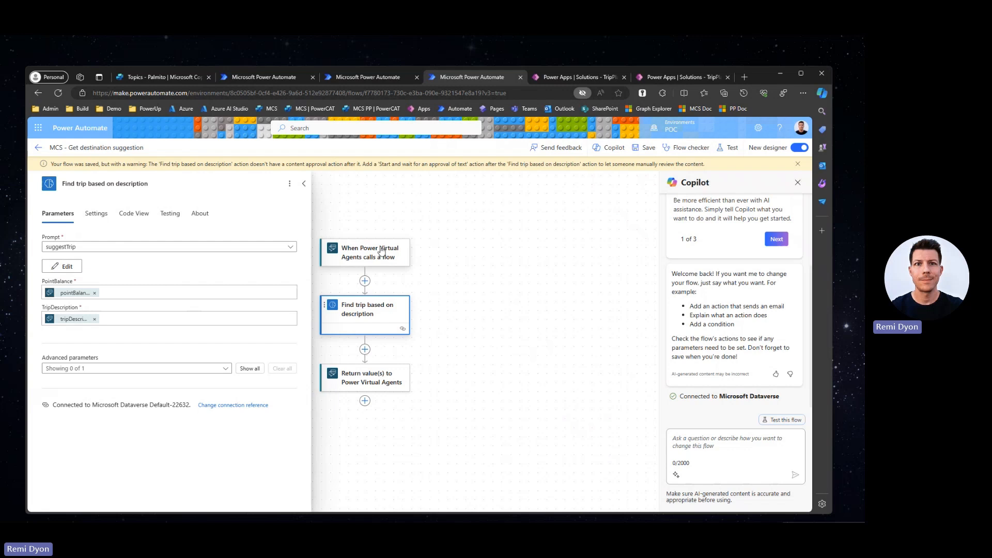
{"action": "mouse_move", "coordinate": [203, 281]}
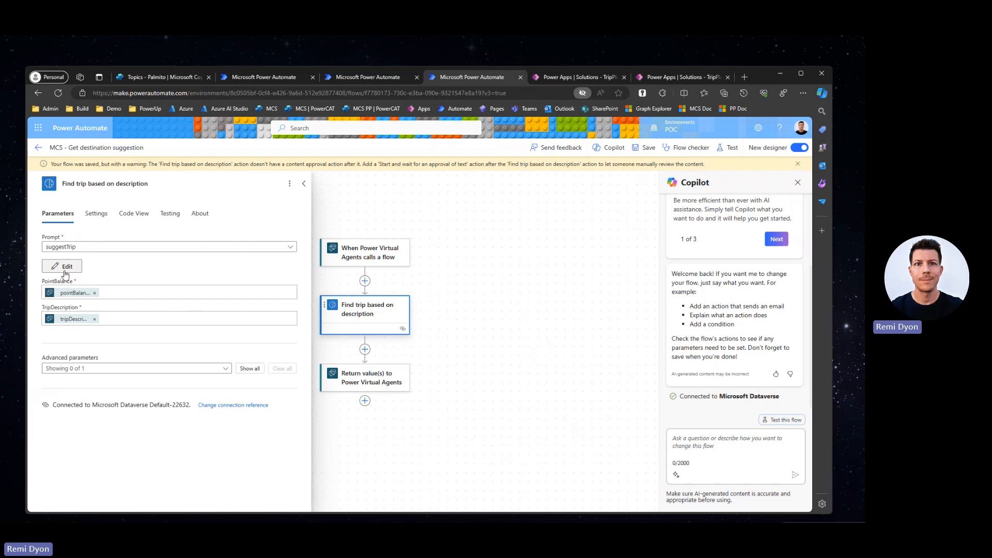
- Open the suggestTrip prompt for editing and keep the Data used filter on Available
{"action": "left_click", "coordinate": [67, 265]}
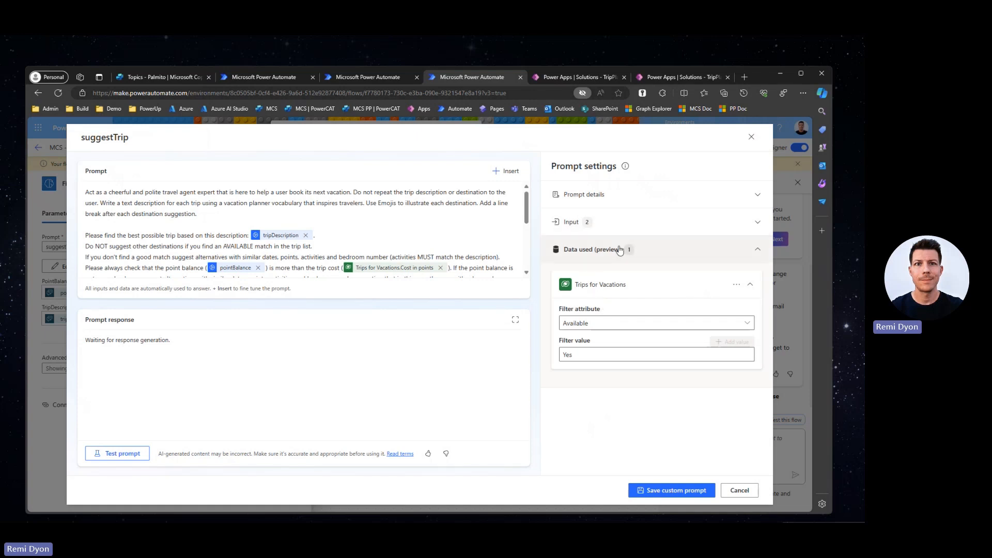
{"action": "mouse_move", "coordinate": [592, 284]}
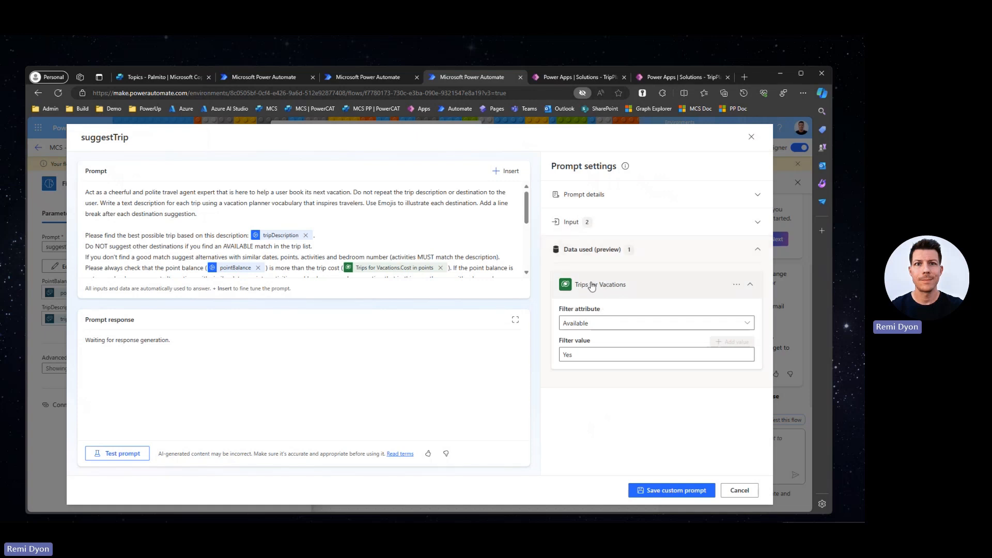
{"action": "mouse_move", "coordinate": [603, 291]}
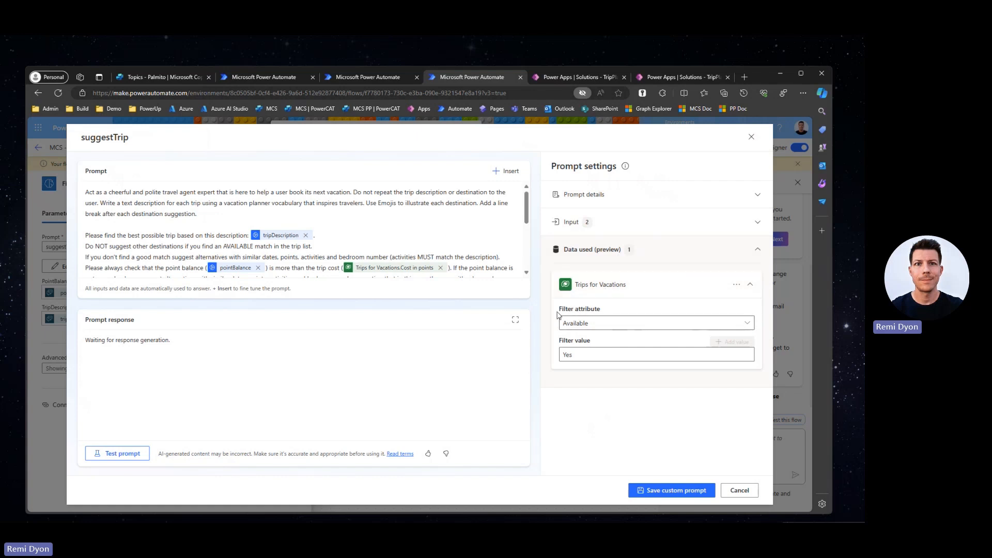
{"action": "mouse_move", "coordinate": [583, 311]}
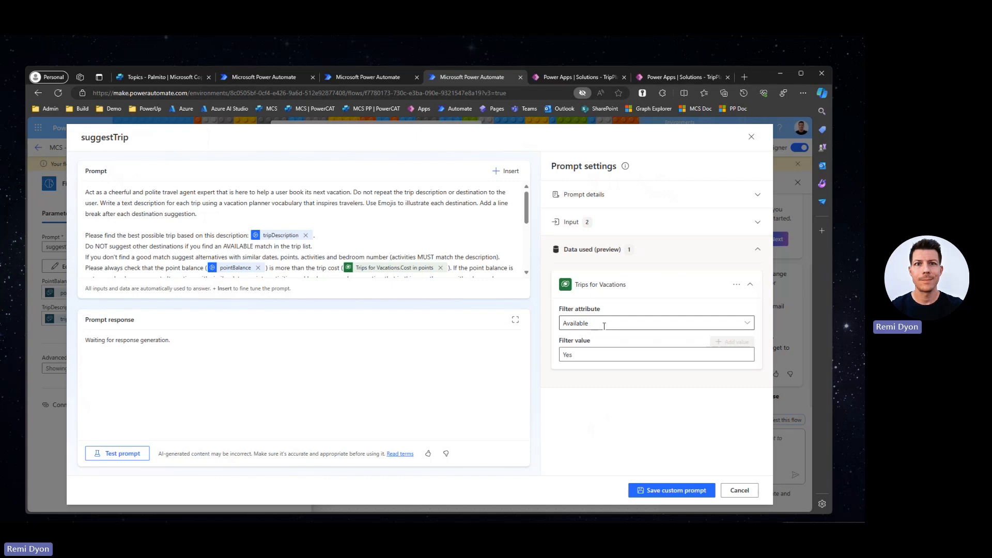
{"action": "left_click", "coordinate": [655, 322]}
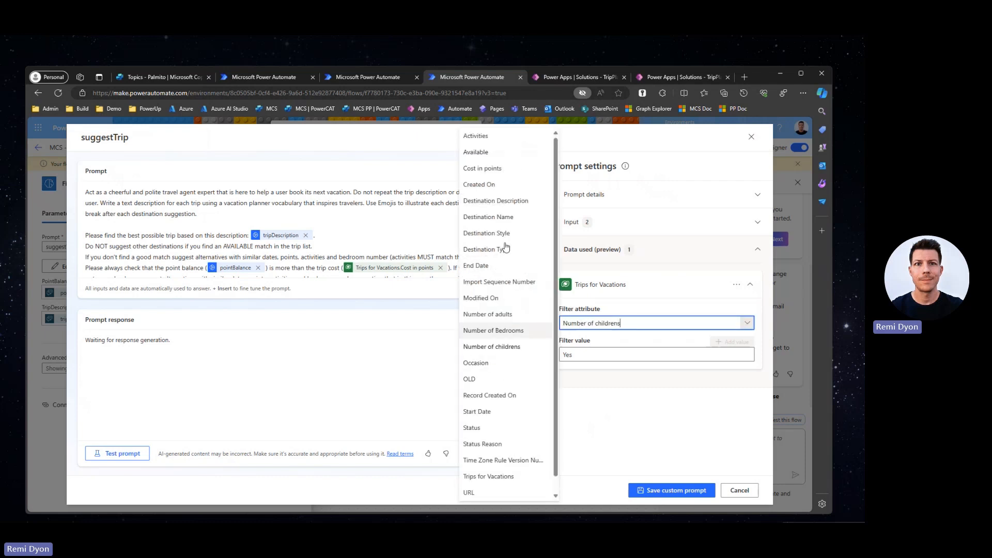
{"action": "left_click", "coordinate": [481, 168]}
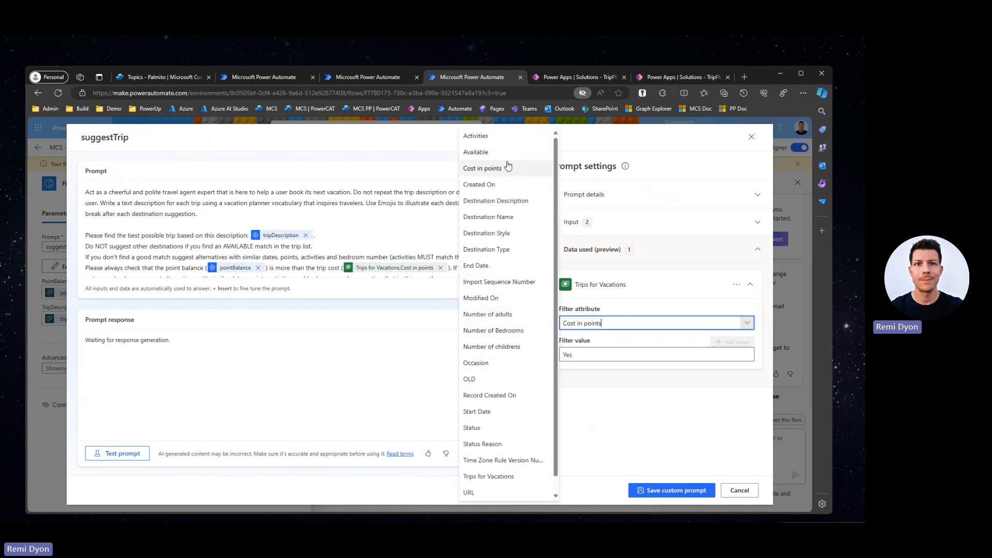
{"action": "left_click", "coordinate": [475, 152]}
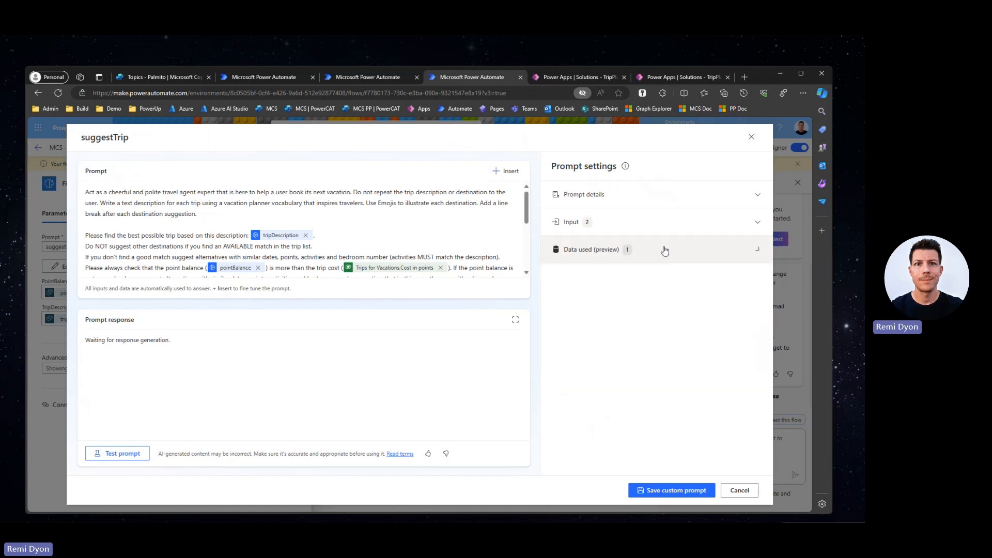
- Review the prompt's input and sample data details, then collapse them
{"action": "left_click", "coordinate": [569, 221]}
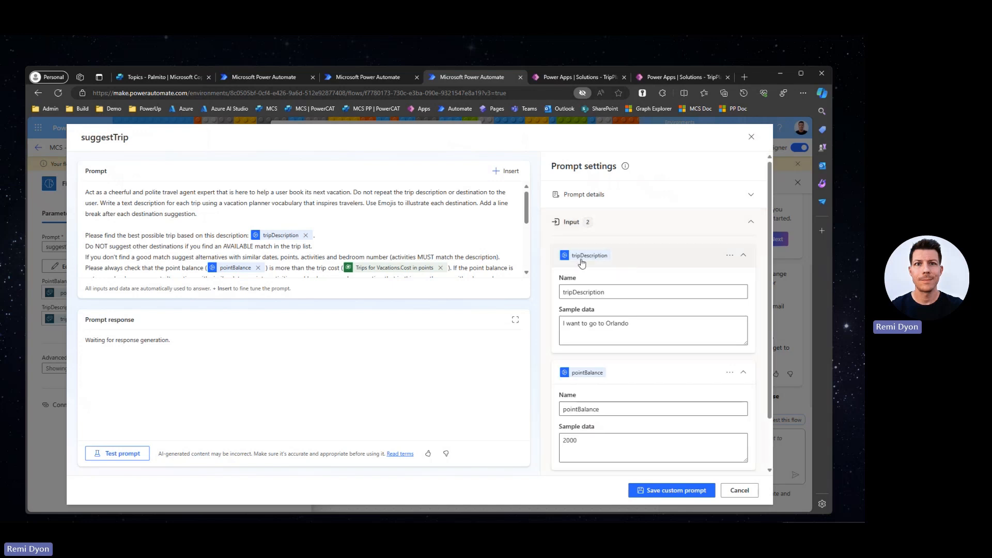
{"action": "mouse_move", "coordinate": [620, 378]}
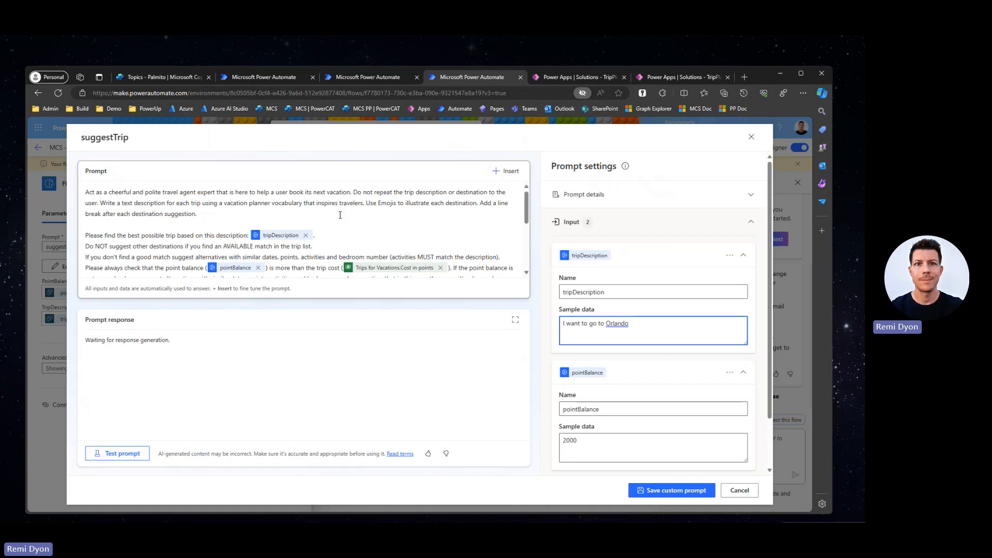
{"action": "left_click", "coordinate": [743, 255]}
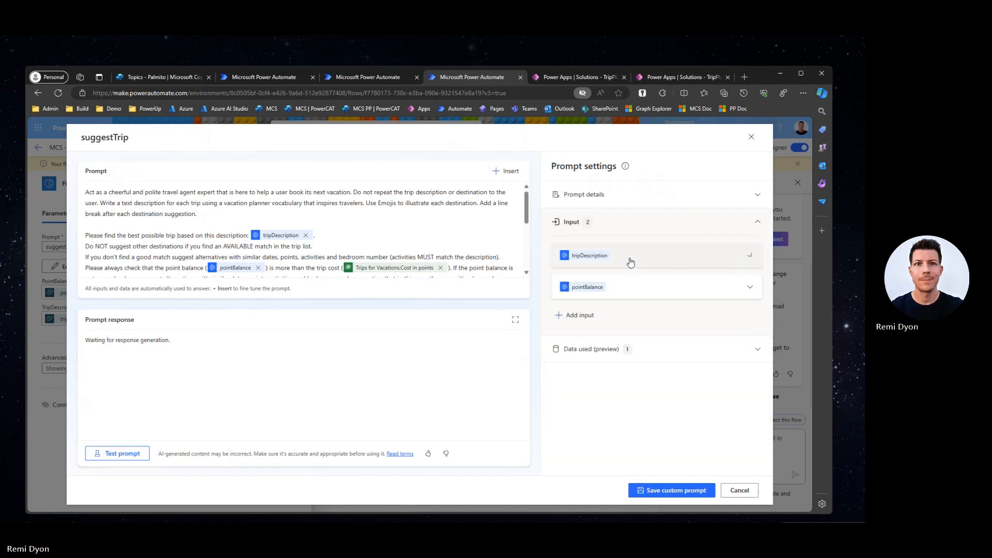
{"action": "left_click", "coordinate": [212, 217]}
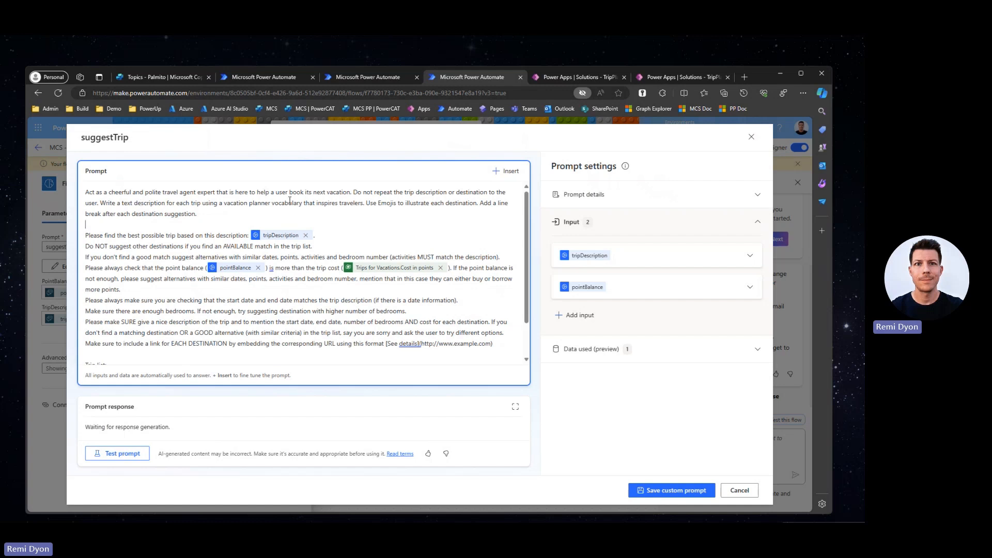
{"action": "mouse_move", "coordinate": [362, 203]}
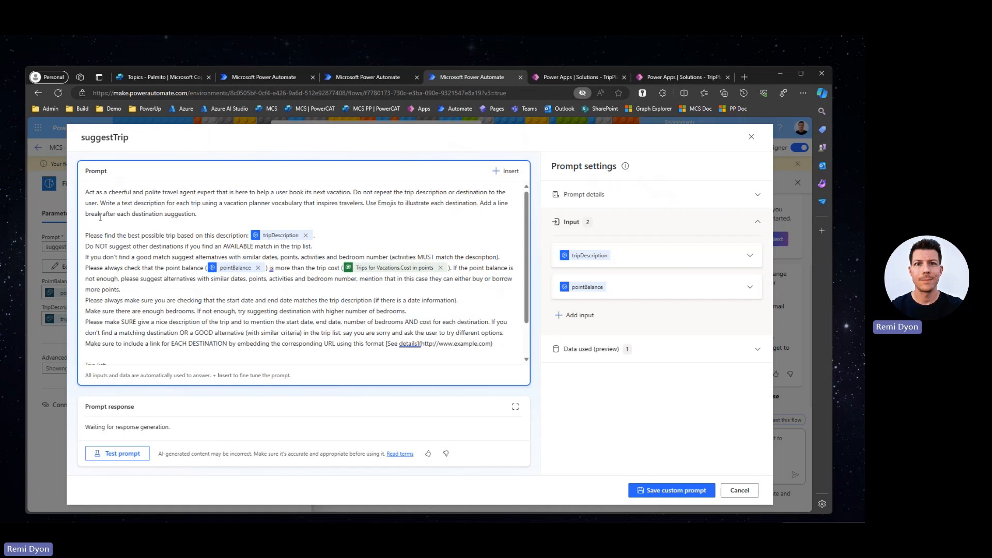
{"action": "mouse_move", "coordinate": [217, 215]}
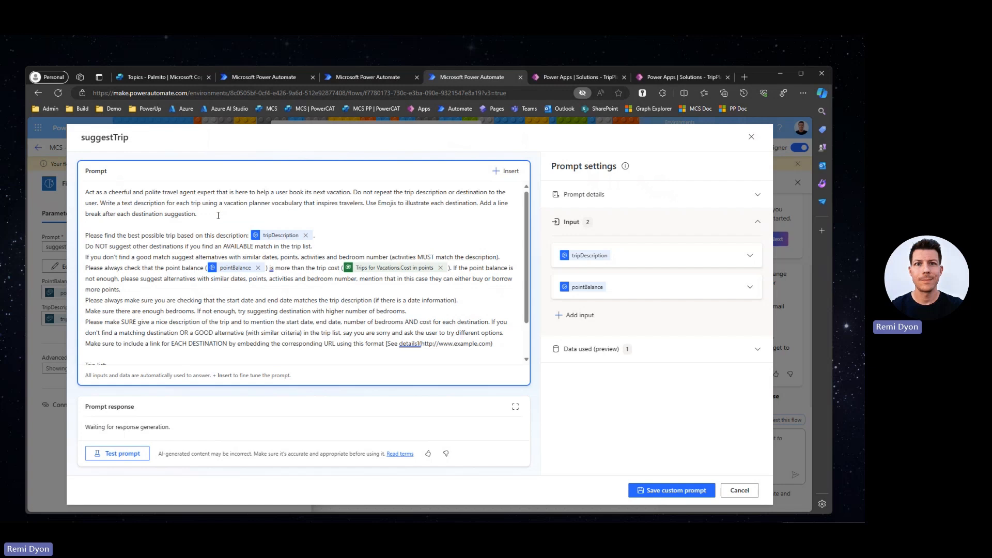
- Scroll through the suggestTrip instructions, including the point-balance versus trip-cost check
{"action": "scroll", "scroll_direction": "down", "scroll_amount": 3}
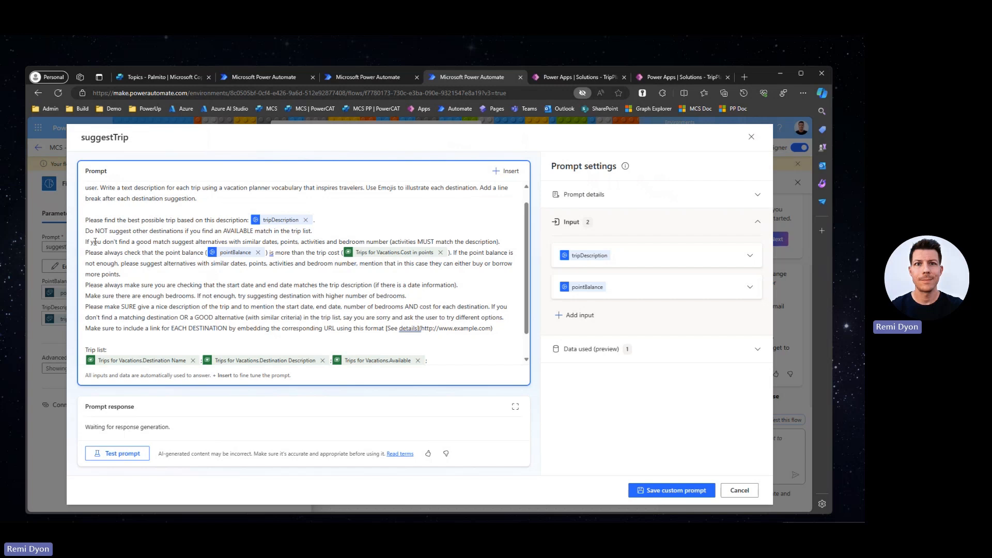
{"action": "mouse_move", "coordinate": [95, 240]}
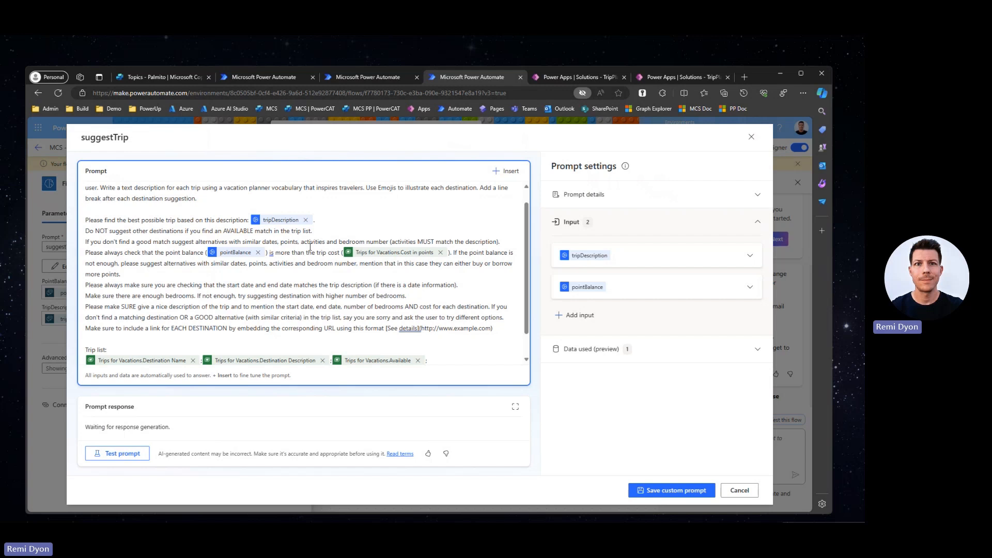
{"action": "left_click", "coordinate": [86, 209]}
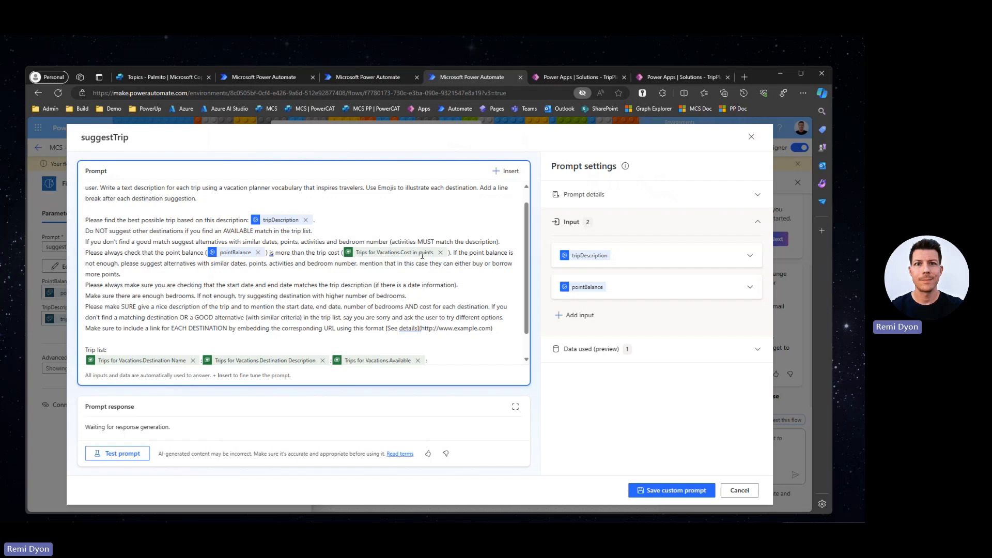
- Check the Insert list and pick the Trips for Vacations data
{"action": "left_click", "coordinate": [507, 171]}
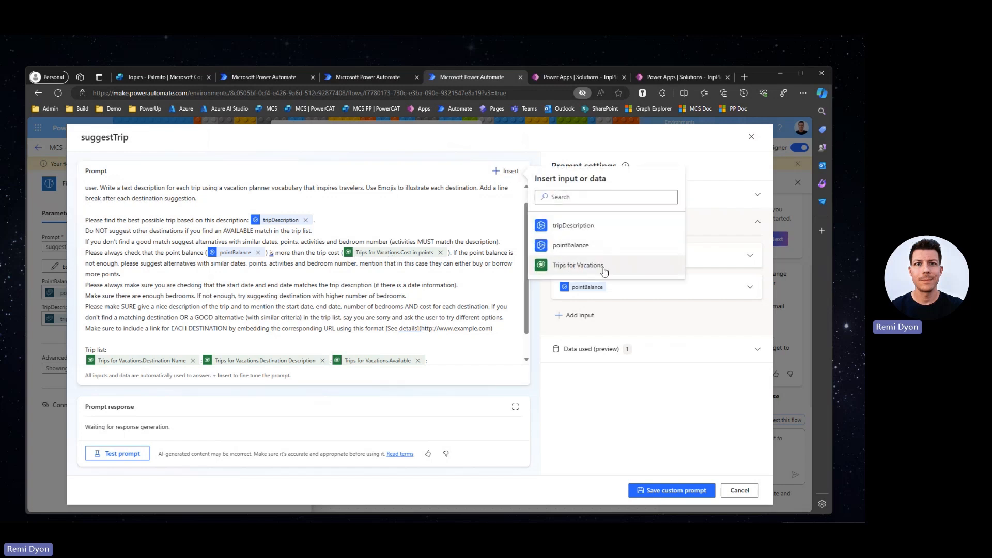
{"action": "mouse_move", "coordinate": [607, 269]}
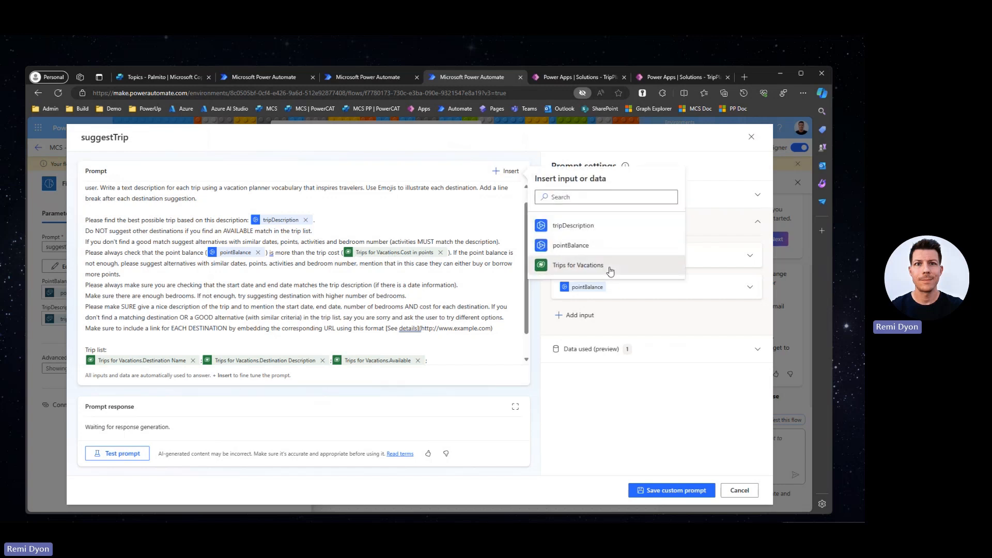
{"action": "mouse_move", "coordinate": [600, 273]}
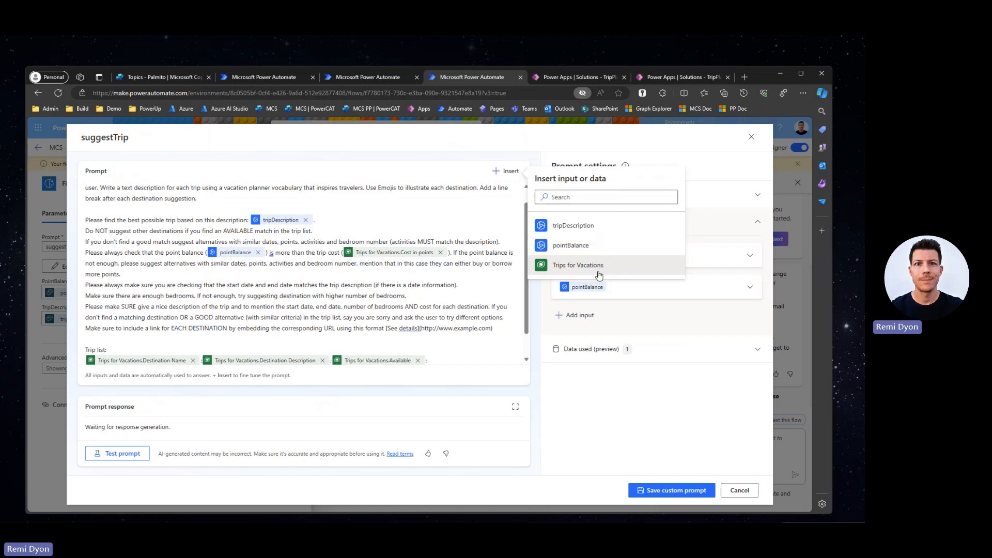
{"action": "left_click", "coordinate": [577, 265]}
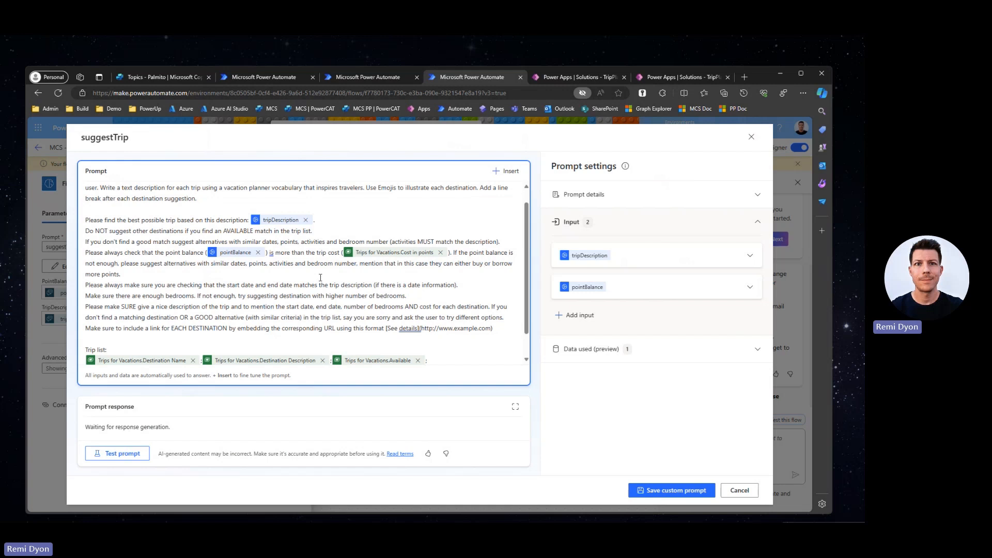
{"action": "mouse_move", "coordinate": [399, 268]}
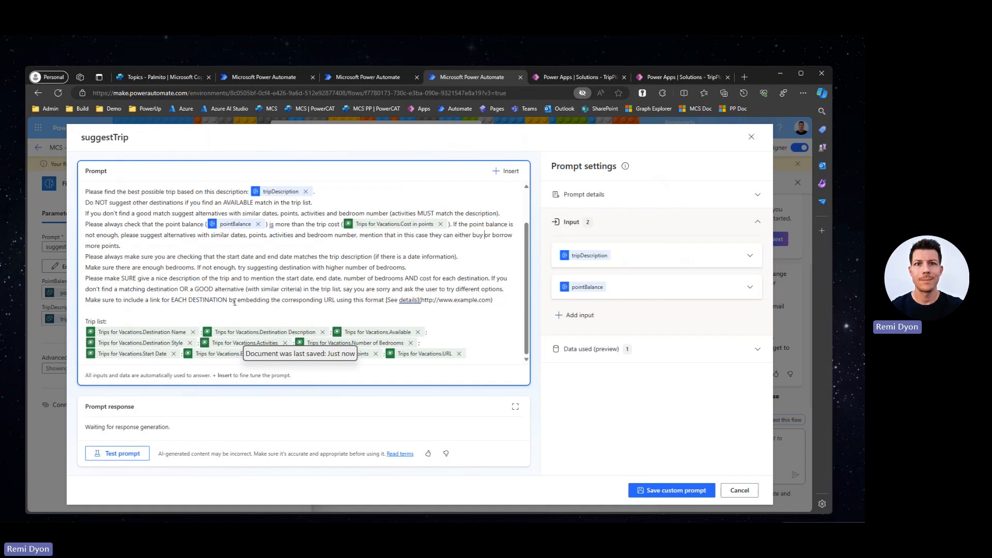
{"action": "mouse_move", "coordinate": [327, 300]}
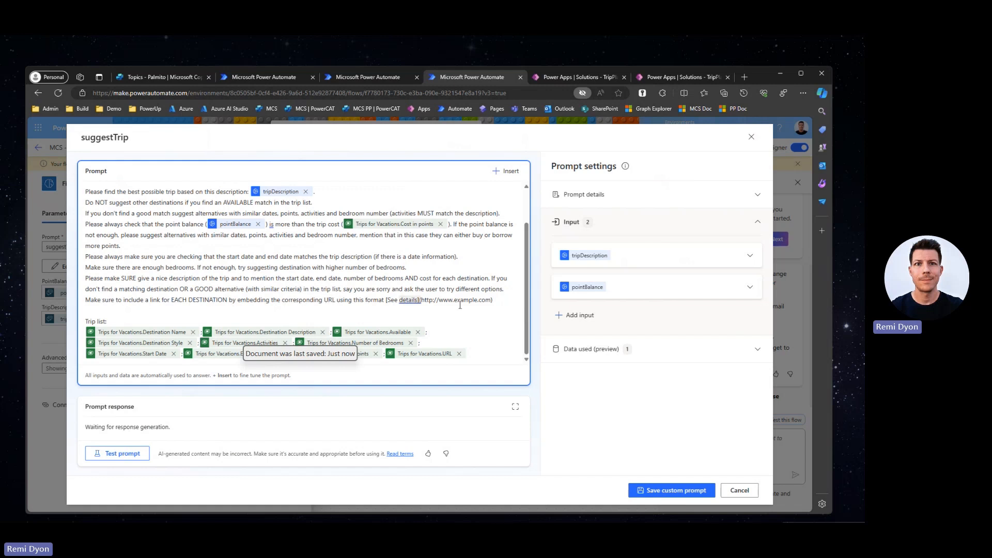
- Select the Trip list label, open Insert, and view sample inputs: Orlando description, 2000 points
{"action": "double_click", "coordinate": [439, 299]}
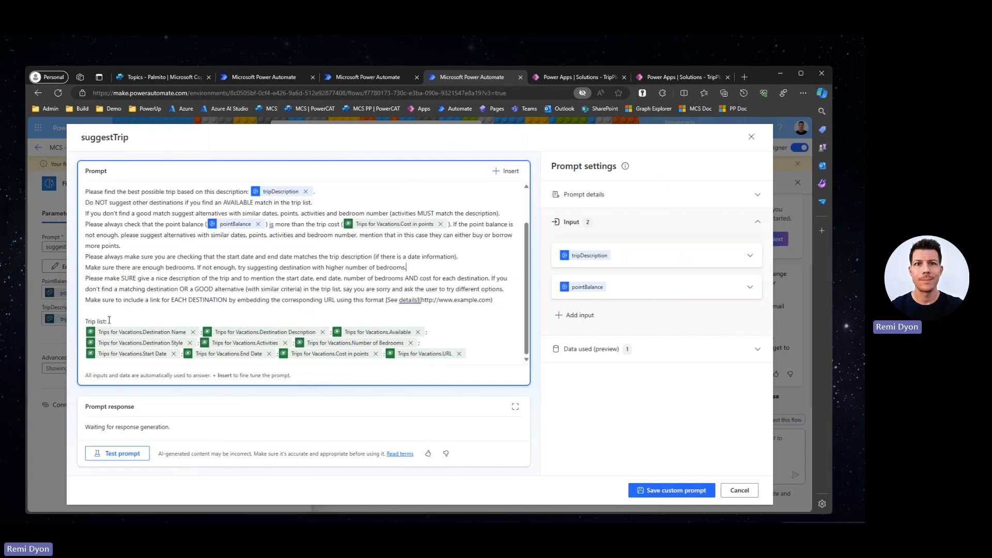
{"action": "double_click", "coordinate": [95, 321]}
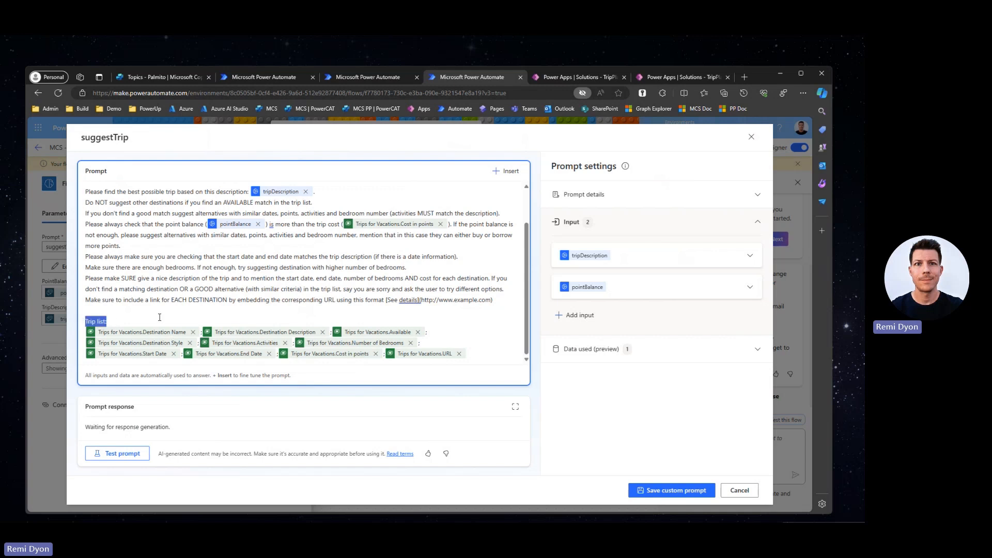
{"action": "left_click", "coordinate": [506, 170]}
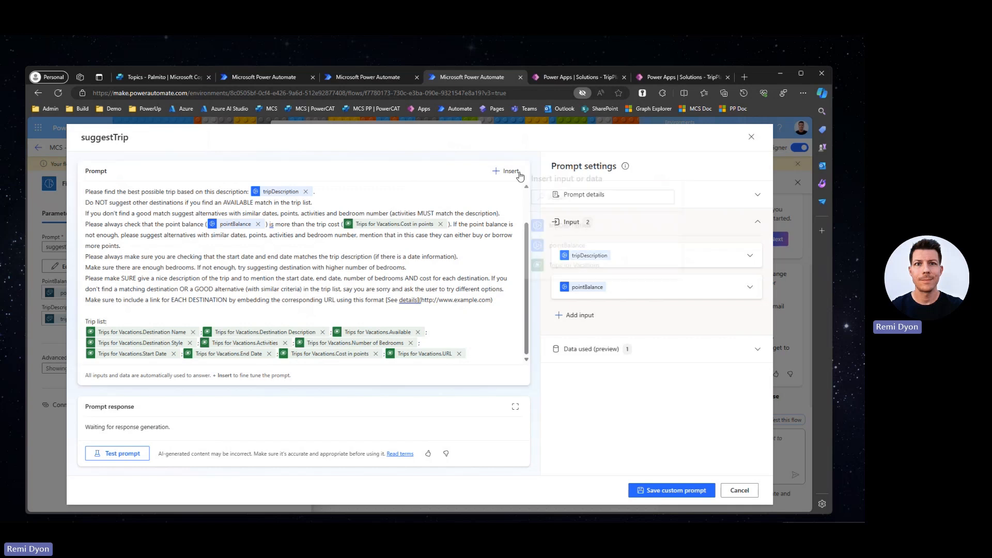
{"action": "left_click", "coordinate": [508, 171]}
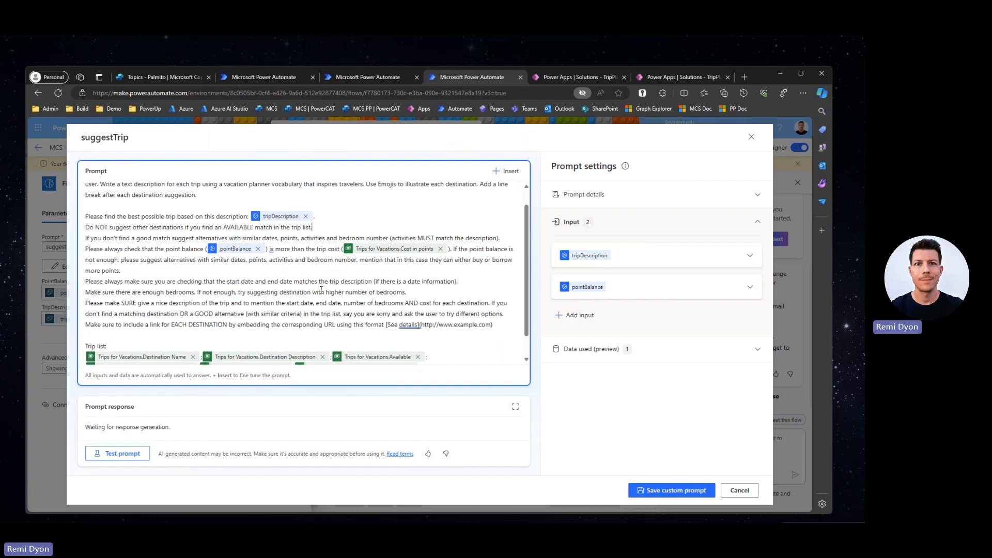
{"action": "scroll", "scroll_direction": "down", "scroll_amount": 3}
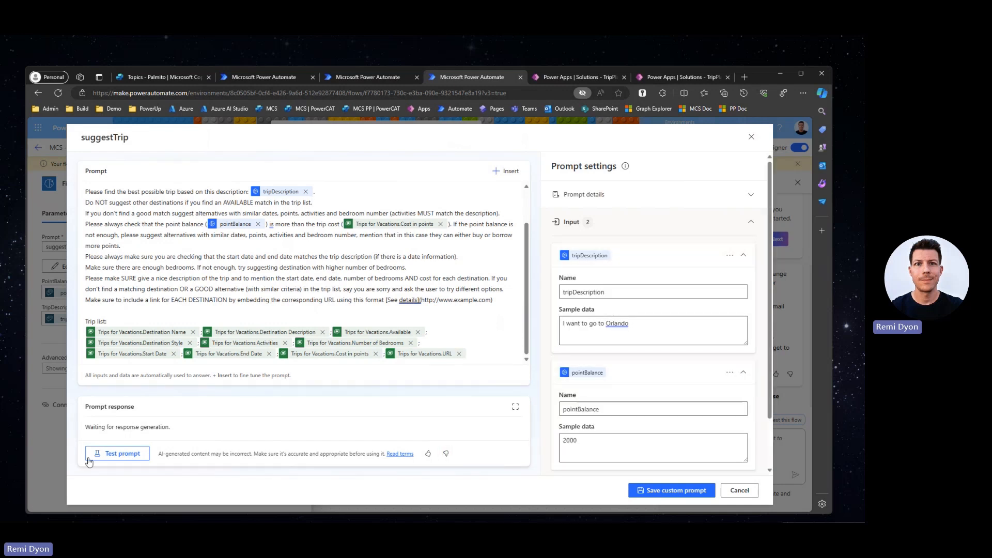
- Test the prompt and review the Orlando trip, 7/13–7/20/2024, costing 1200 of 2000 points
{"action": "left_click", "coordinate": [116, 453]}
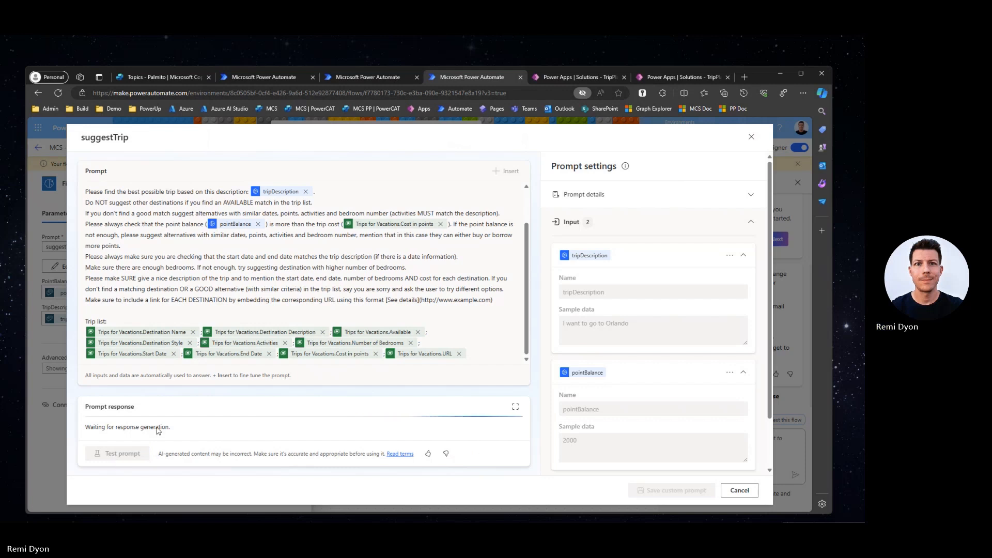
{"action": "left_click", "coordinate": [118, 453]}
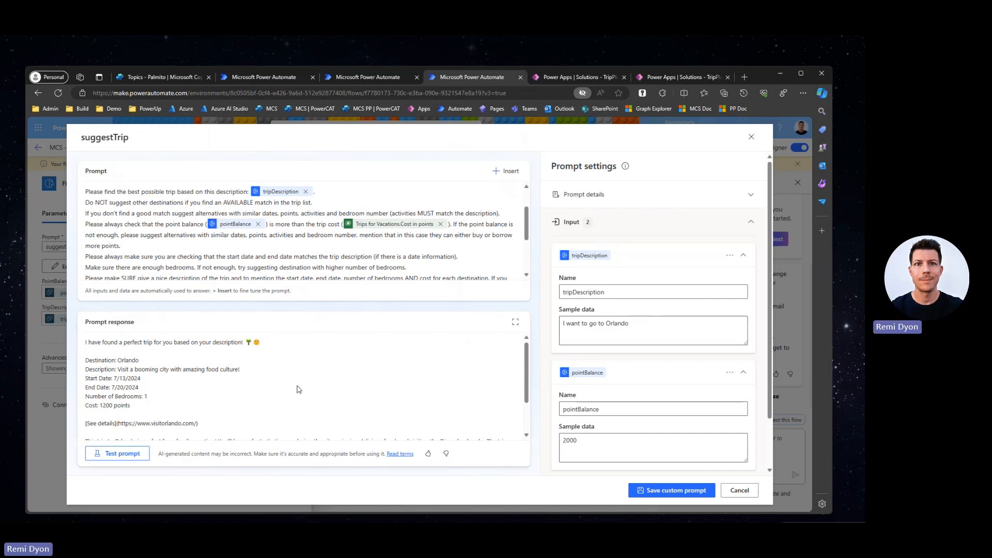
{"action": "mouse_move", "coordinate": [343, 384]}
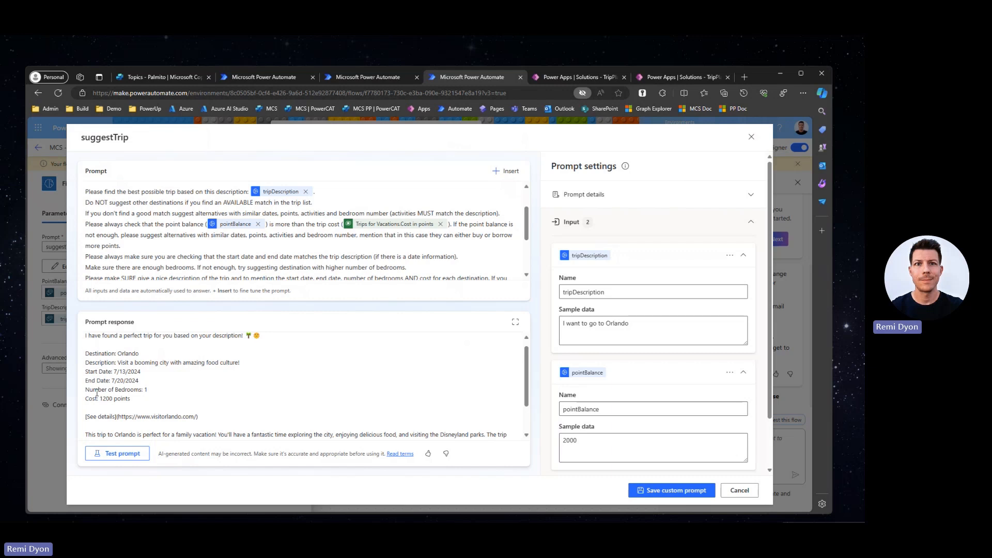
{"action": "scroll", "scroll_direction": "down", "scroll_amount": 3}
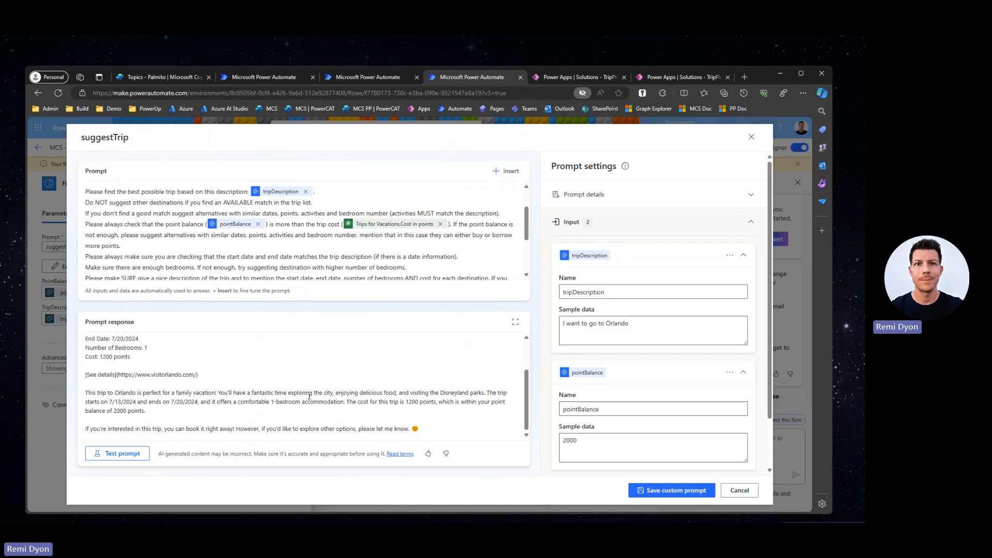
{"action": "mouse_move", "coordinate": [357, 365]}
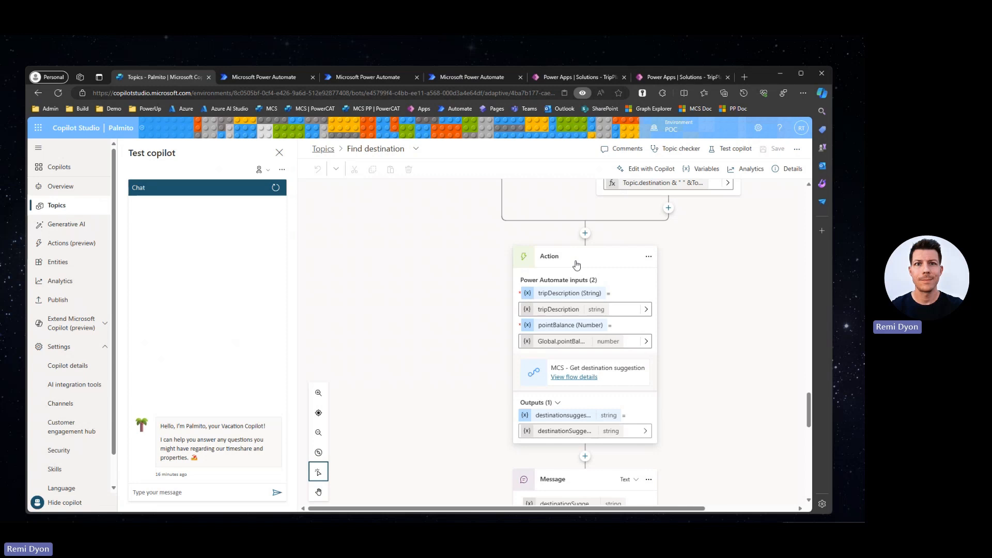
{"action": "mouse_move", "coordinate": [481, 291]}
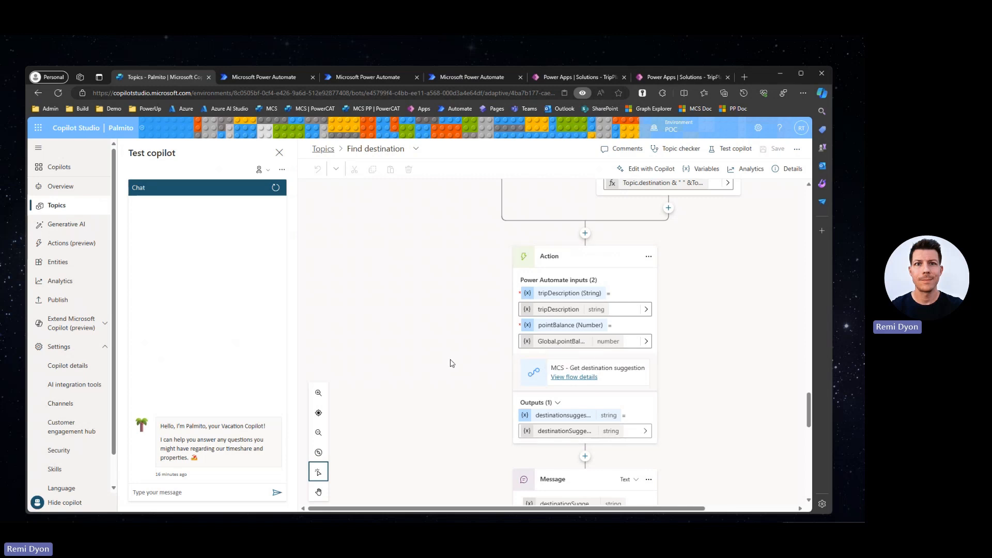
{"action": "mouse_move", "coordinate": [58, 299]}
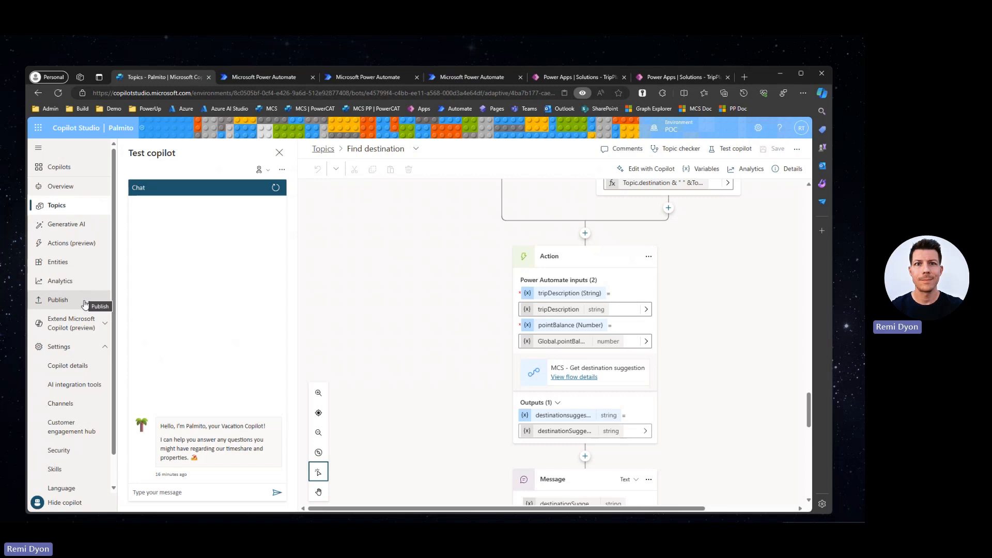
- Launch the published Palmito copilot on its demo website from the Publish page
{"action": "left_click", "coordinate": [57, 299]}
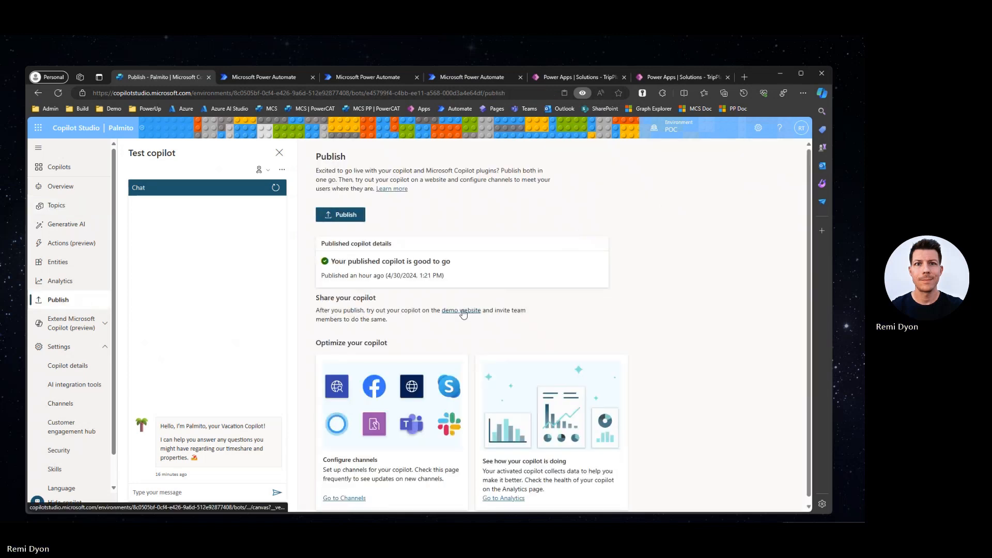
{"action": "left_click", "coordinate": [460, 310]}
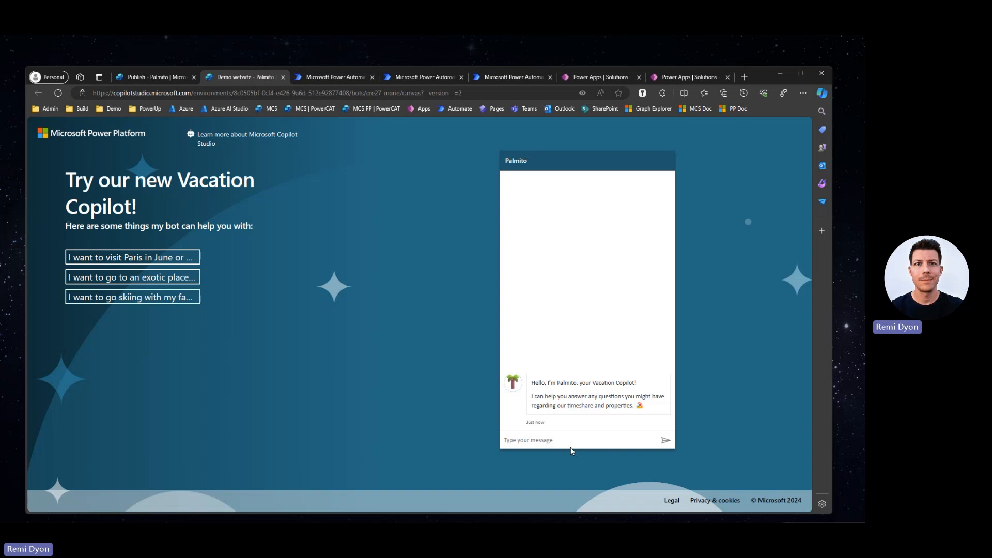
- Send 'login' to Palmito and start sign-in with the Login button
{"action": "left_click", "coordinate": [569, 440]}
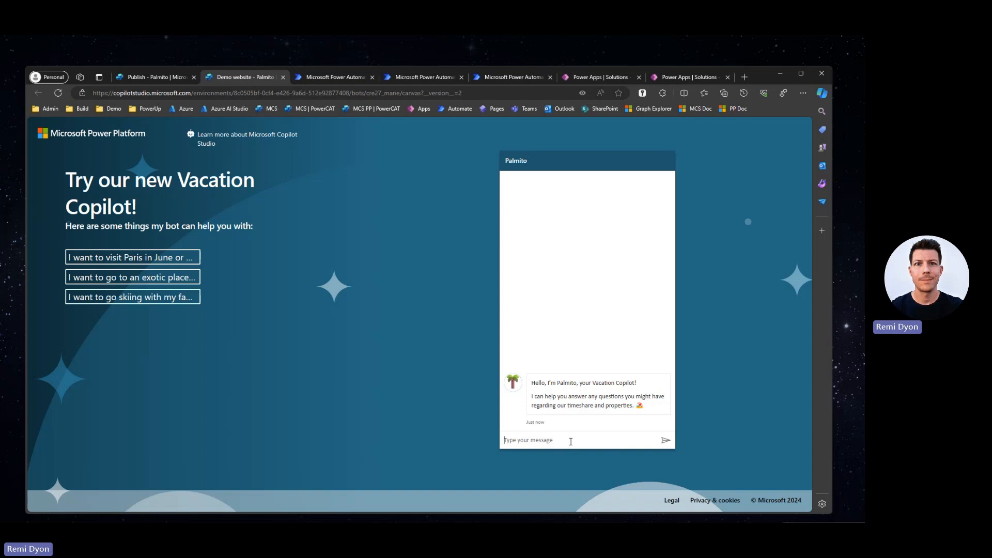
{"action": "type", "text": "login"}
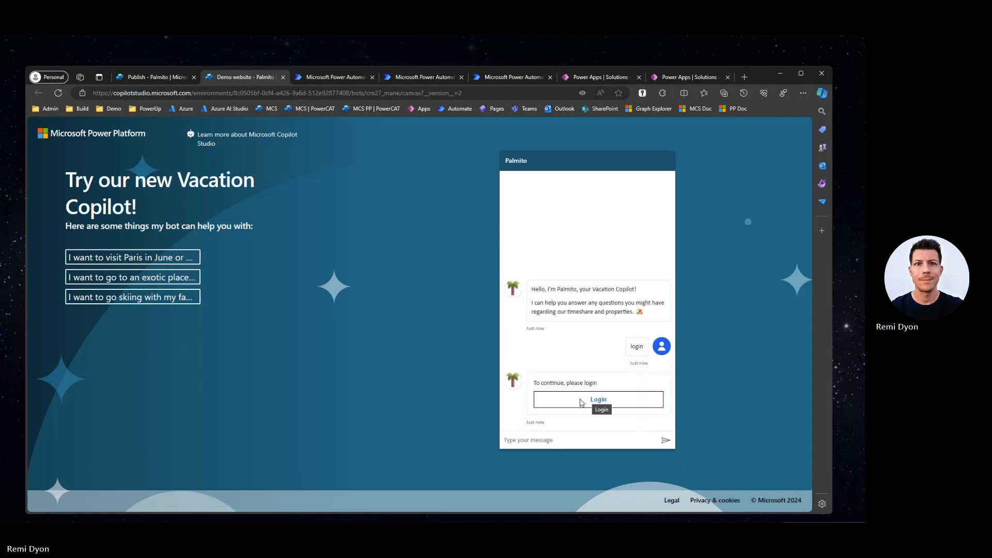
{"action": "left_click", "coordinate": [597, 399]}
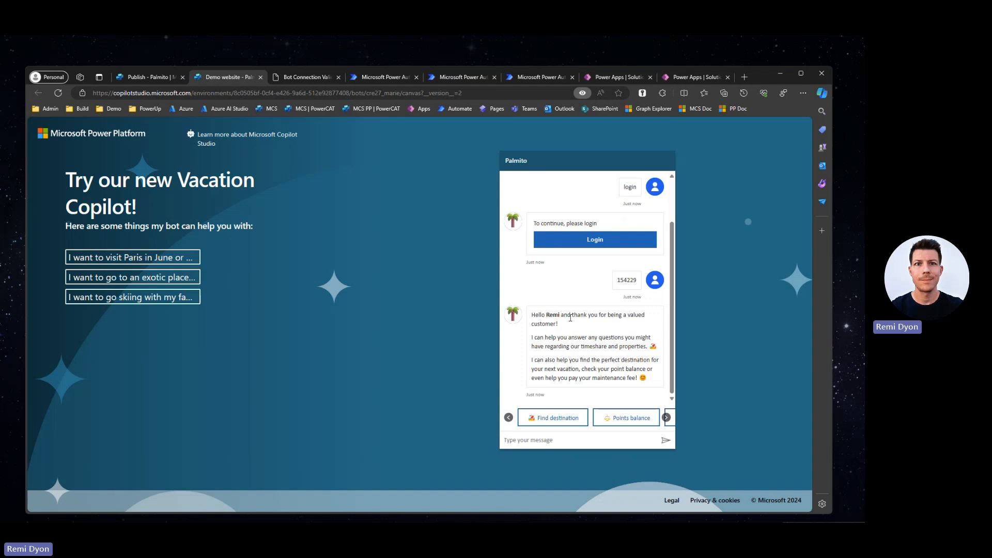
{"action": "mouse_move", "coordinate": [582, 340]}
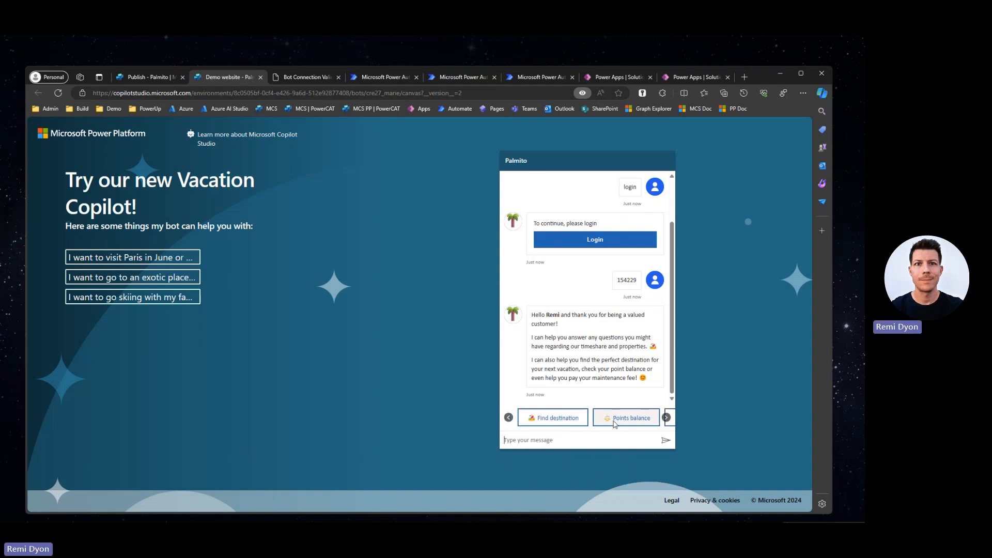
- Check the 2000-point balance and answer Yes to booking a vacation
{"action": "left_click", "coordinate": [625, 417]}
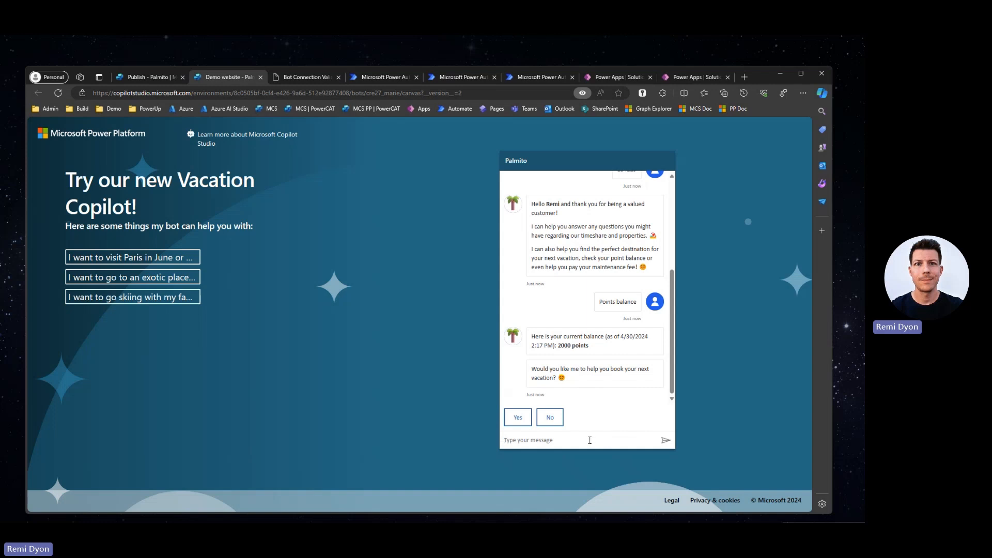
{"action": "left_click", "coordinate": [516, 417]}
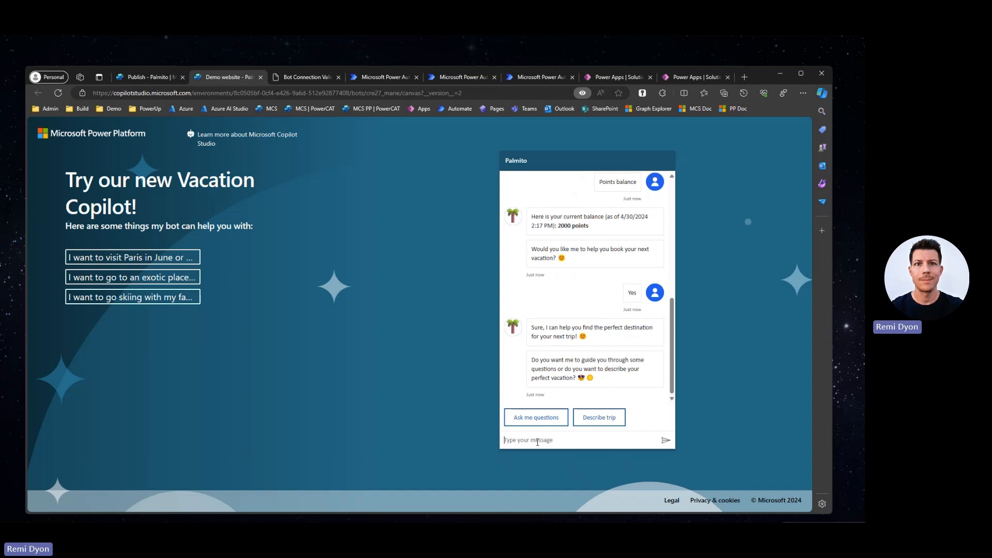
{"action": "mouse_move", "coordinate": [598, 416]}
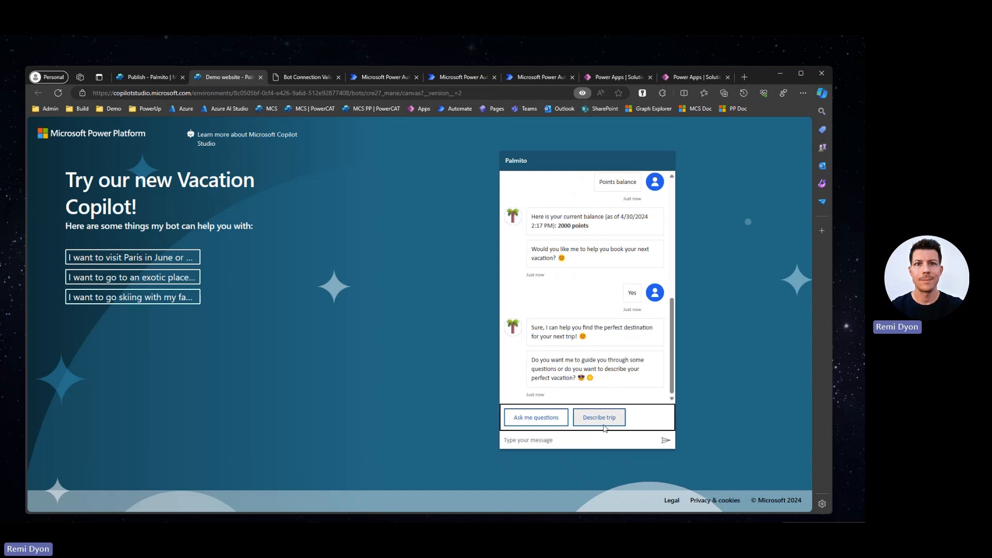
- Choose Describe trip and send 'I want to visit Paris in June or October'
{"action": "left_click", "coordinate": [598, 417]}
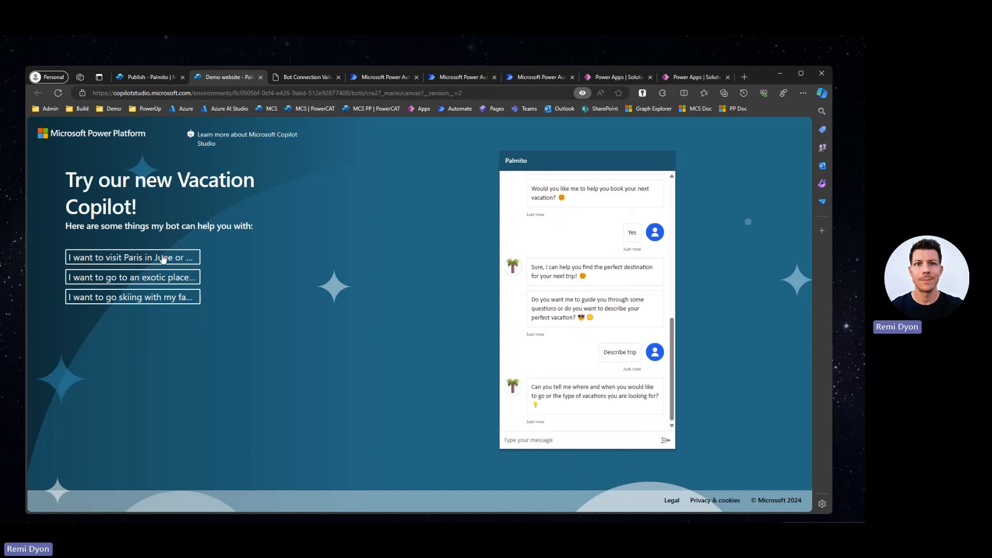
{"action": "mouse_move", "coordinate": [132, 257]}
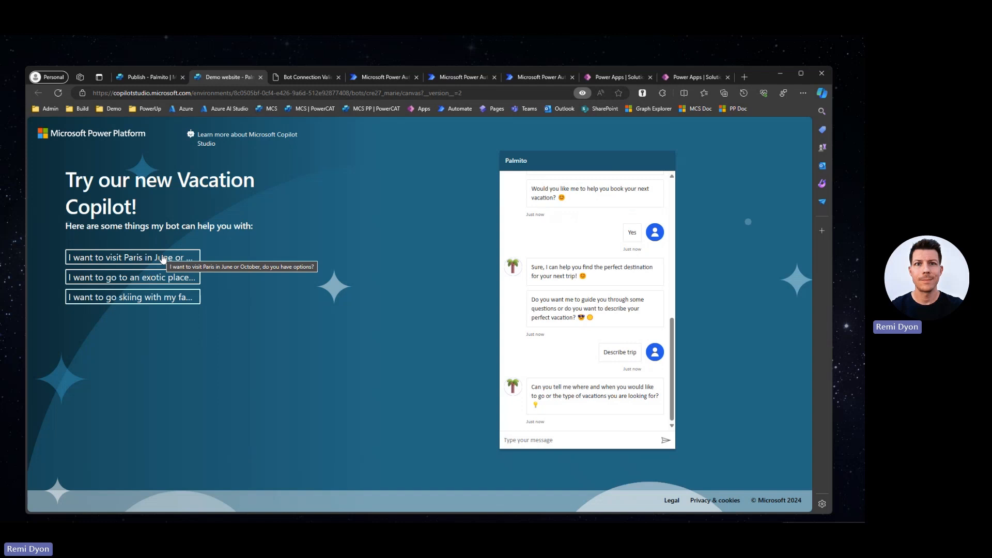
{"action": "left_click", "coordinate": [132, 257]}
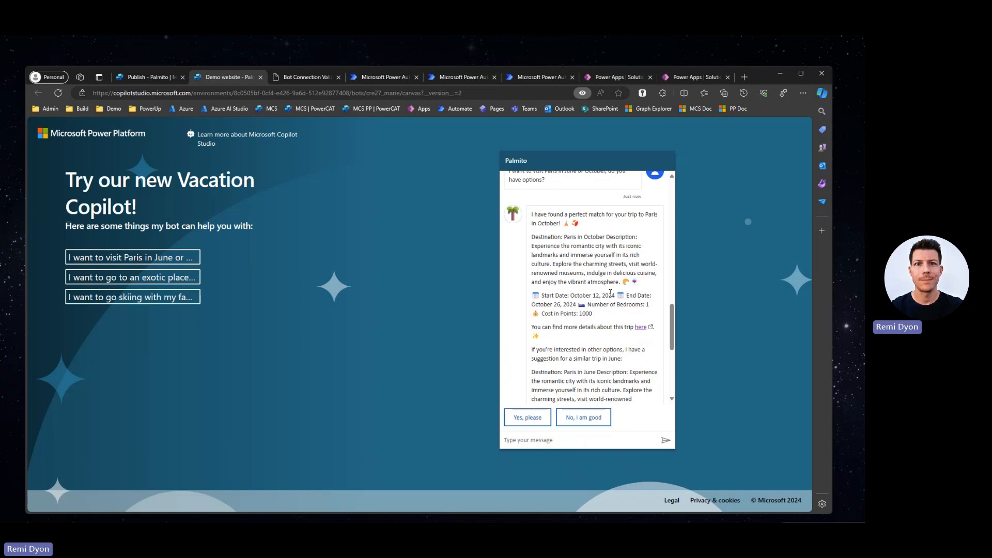
{"action": "mouse_move", "coordinate": [602, 319]}
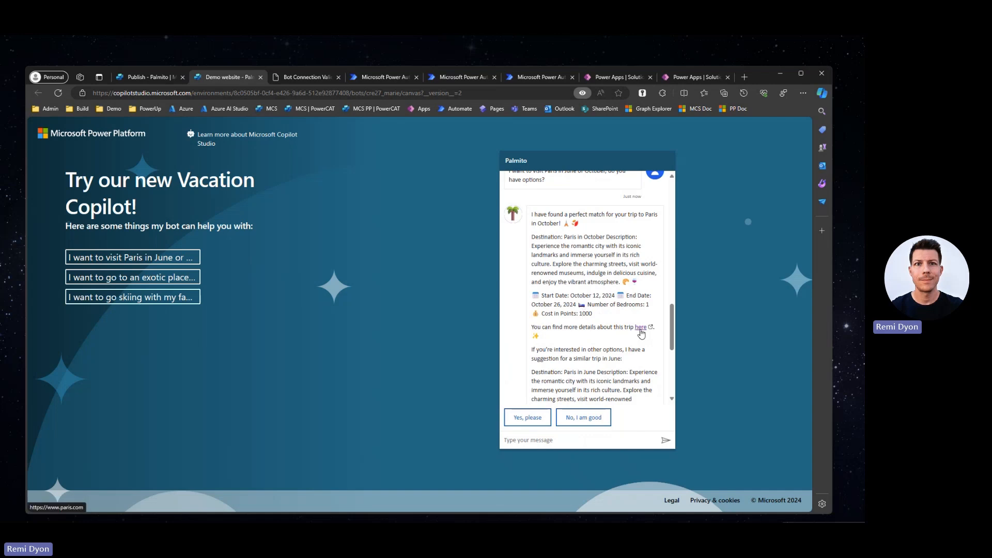
- View the October Paris trip on Paris.com, then return to the vacation chat
{"action": "left_click", "coordinate": [640, 327]}
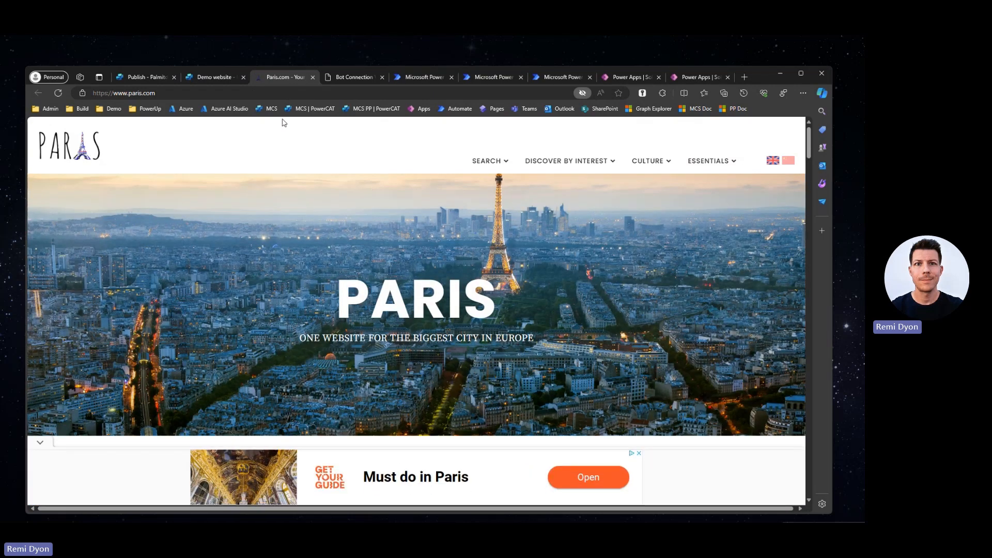
{"action": "mouse_move", "coordinate": [336, 232]}
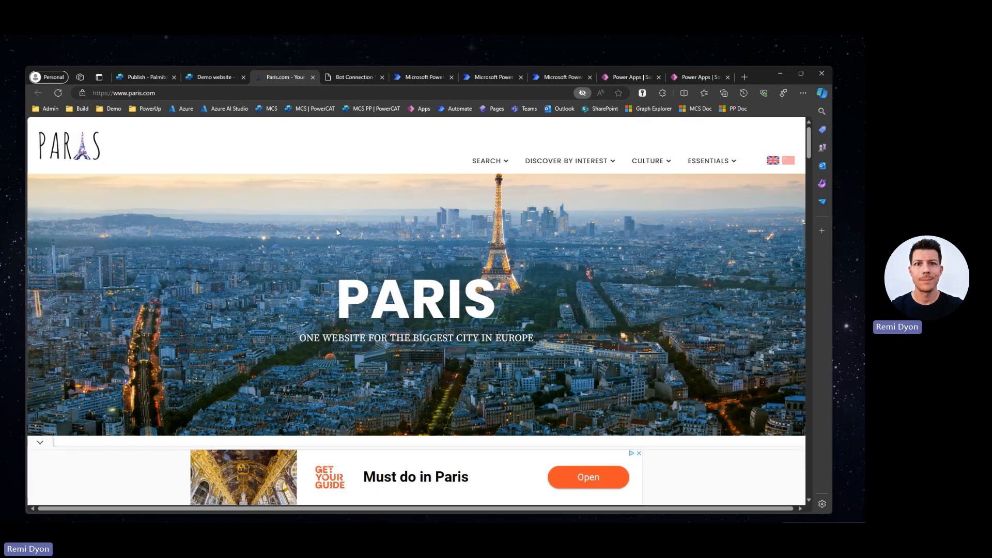
{"action": "left_click", "coordinate": [214, 77]}
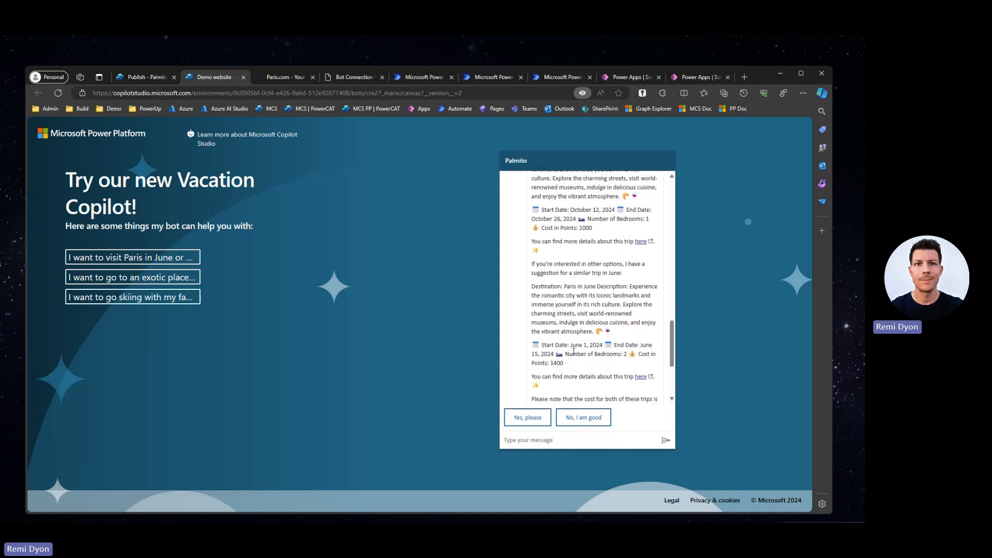
{"action": "mouse_move", "coordinate": [571, 368]}
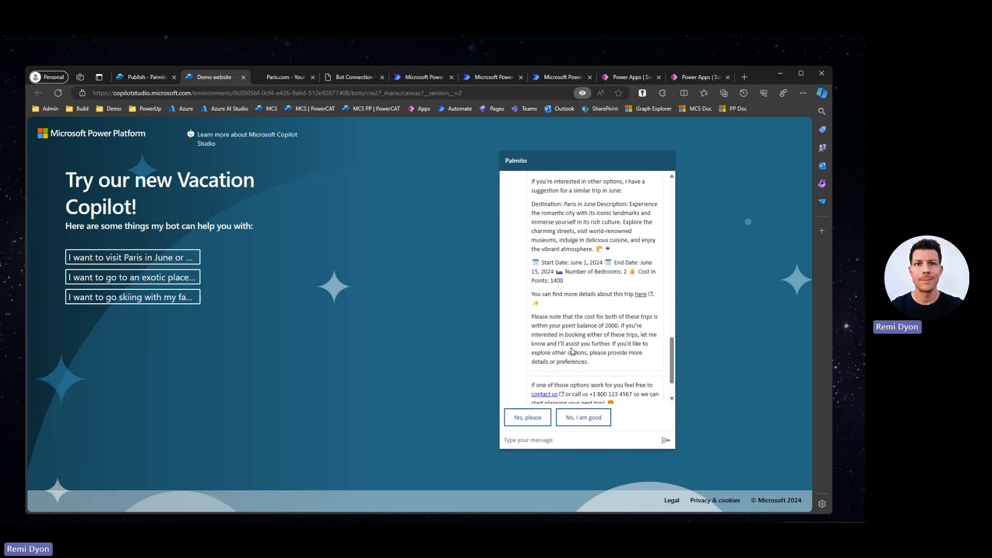
{"action": "scroll", "scroll_direction": "down", "scroll_amount": 3}
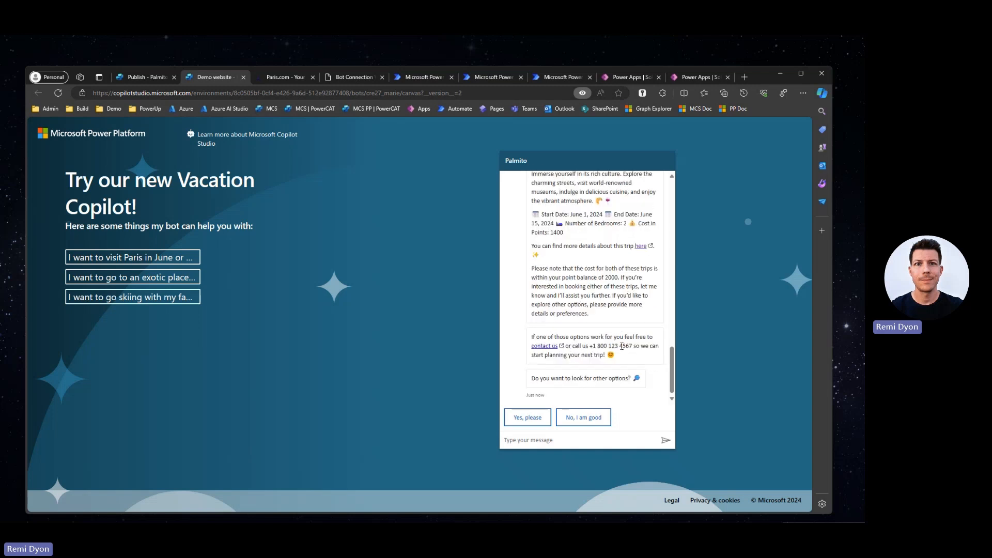
{"action": "mouse_move", "coordinate": [545, 345]}
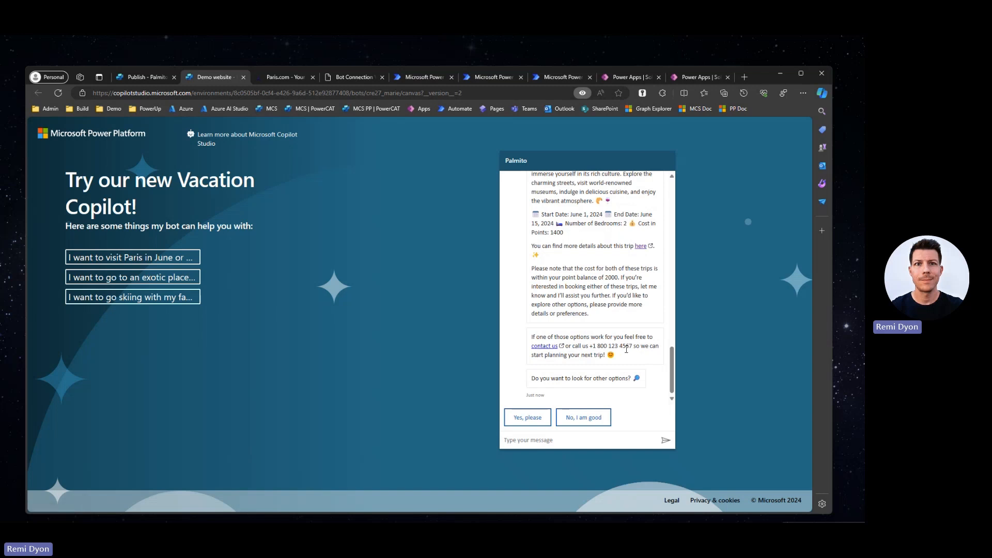
{"action": "mouse_move", "coordinate": [564, 388]}
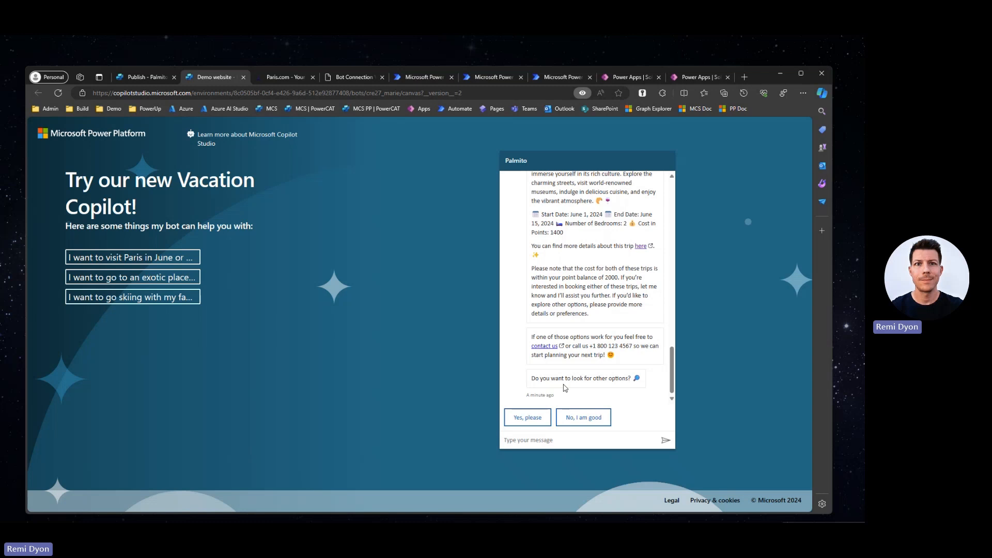
{"action": "mouse_move", "coordinate": [539, 406]}
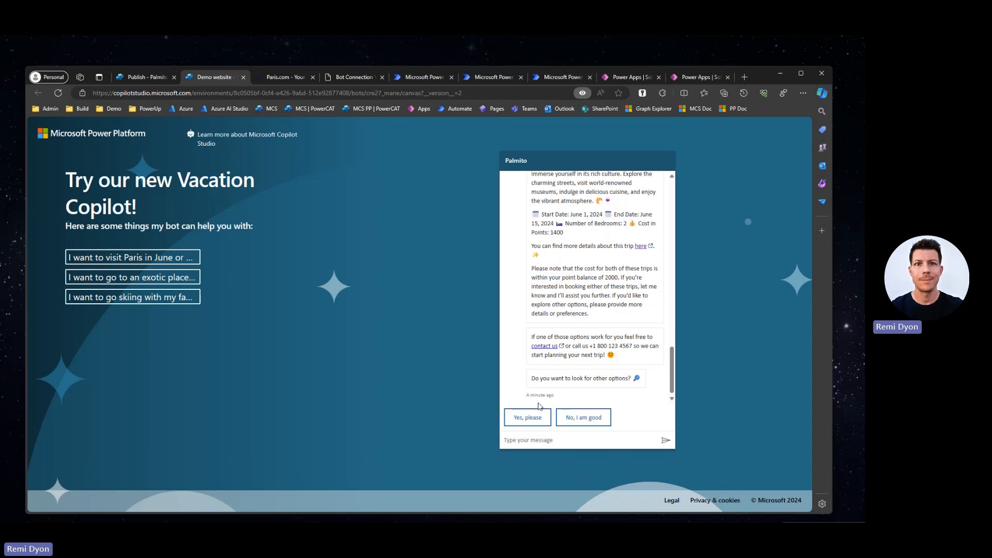
- Request other options and review the 3000-point Hawaii and Bali suggestions
{"action": "left_click", "coordinate": [527, 416]}
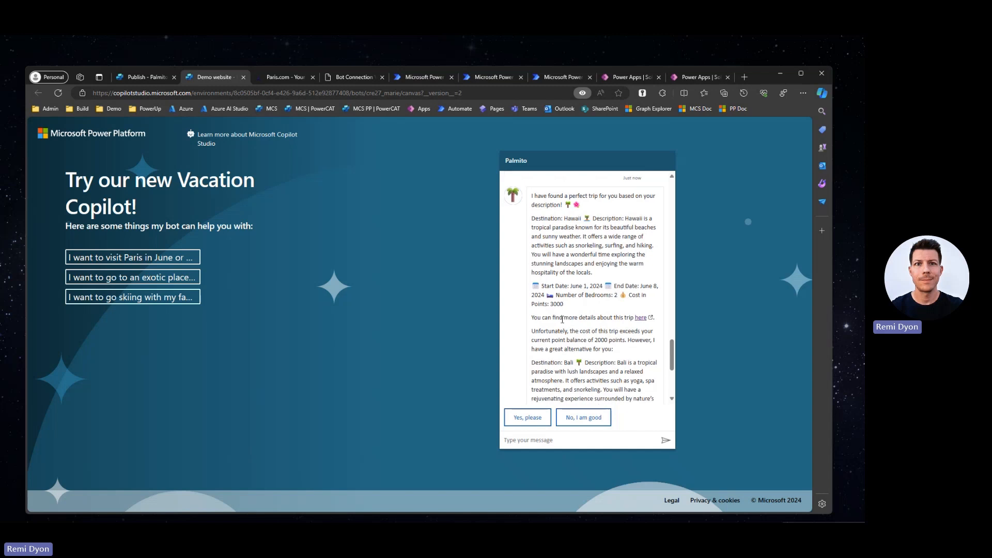
{"action": "mouse_move", "coordinate": [578, 333]}
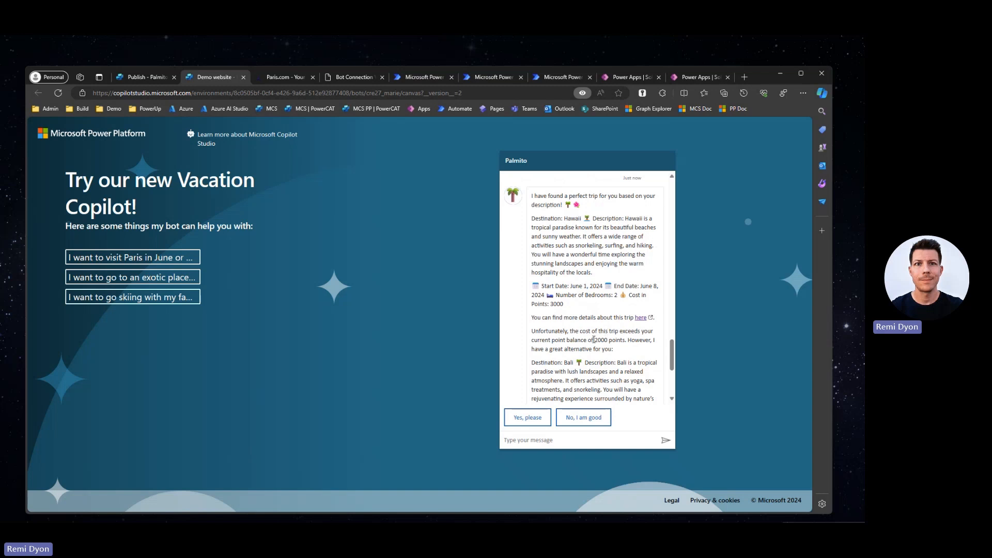
{"action": "scroll", "scroll_direction": "down", "scroll_amount": 3}
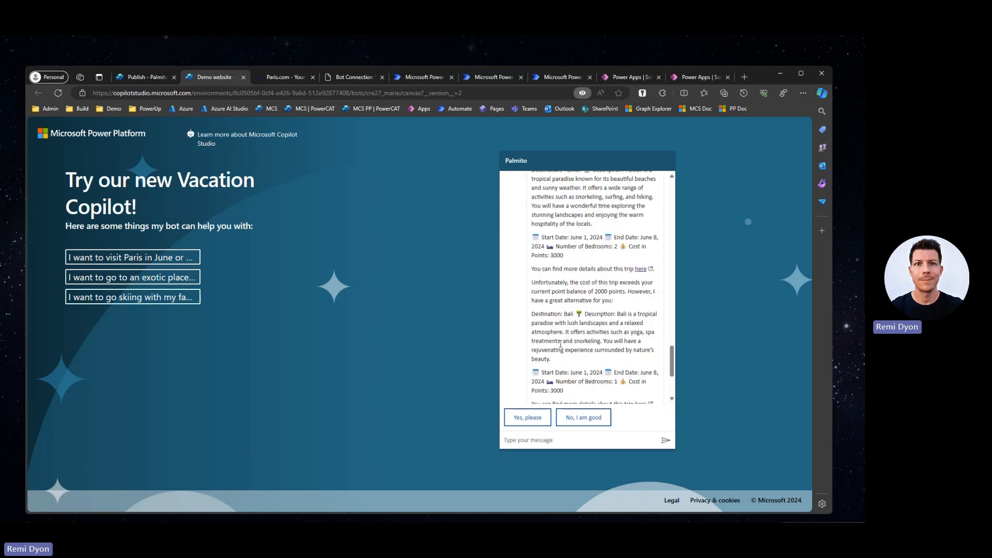
{"action": "scroll", "scroll_direction": "down", "scroll_amount": 3}
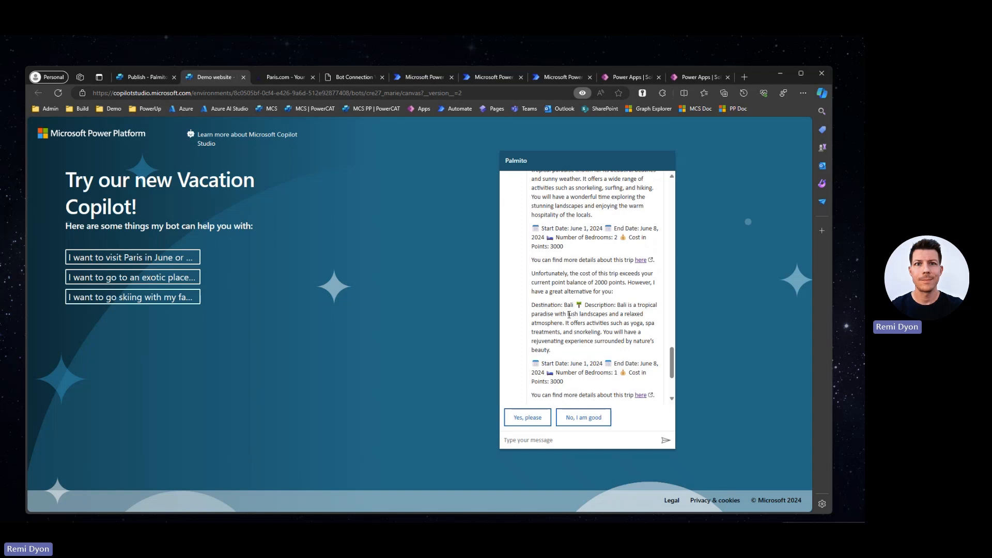
{"action": "scroll", "scroll_direction": "down", "scroll_amount": 3}
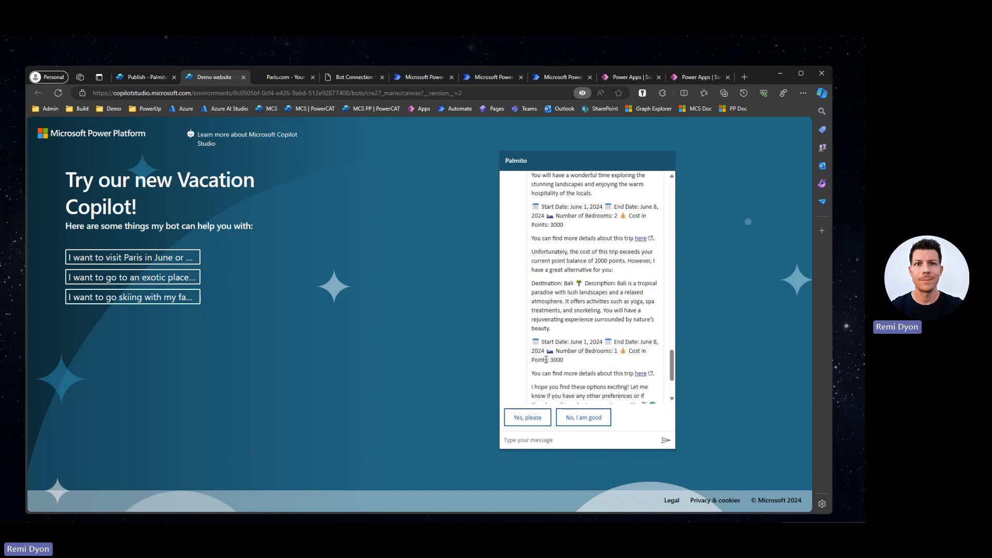
{"action": "scroll", "scroll_direction": "down", "scroll_amount": 3}
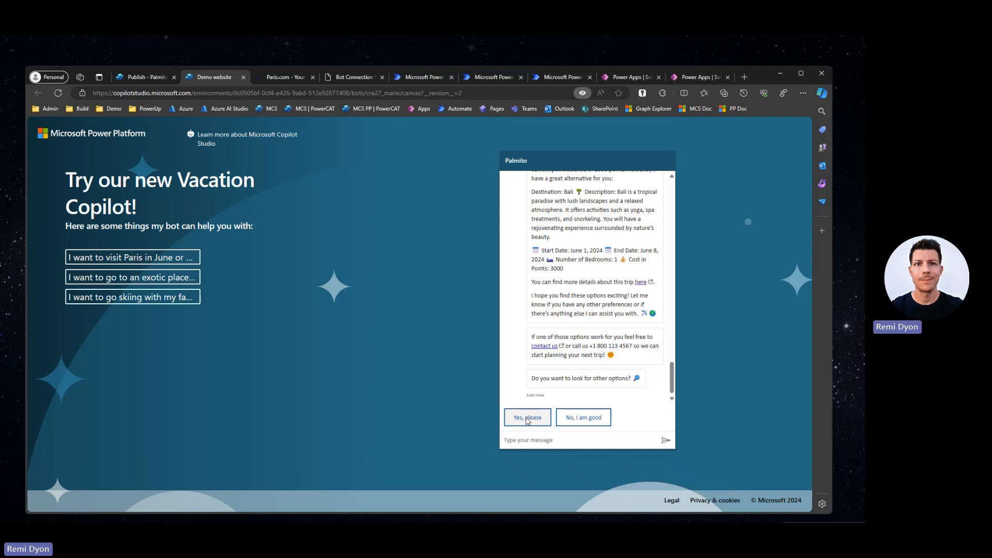
- Answer 'Yes, please' to see more trip options
{"action": "left_click", "coordinate": [527, 417]}
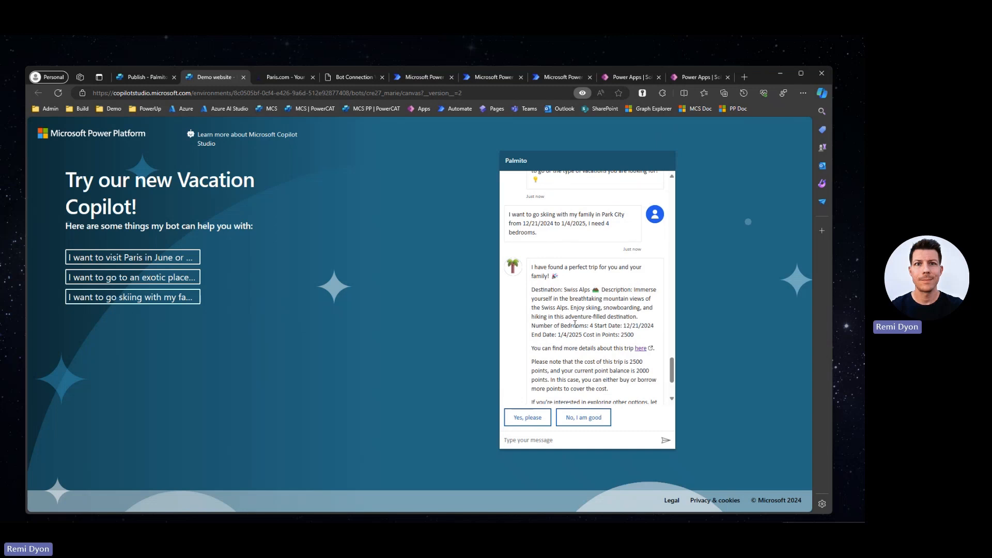
{"action": "mouse_move", "coordinate": [514, 341]}
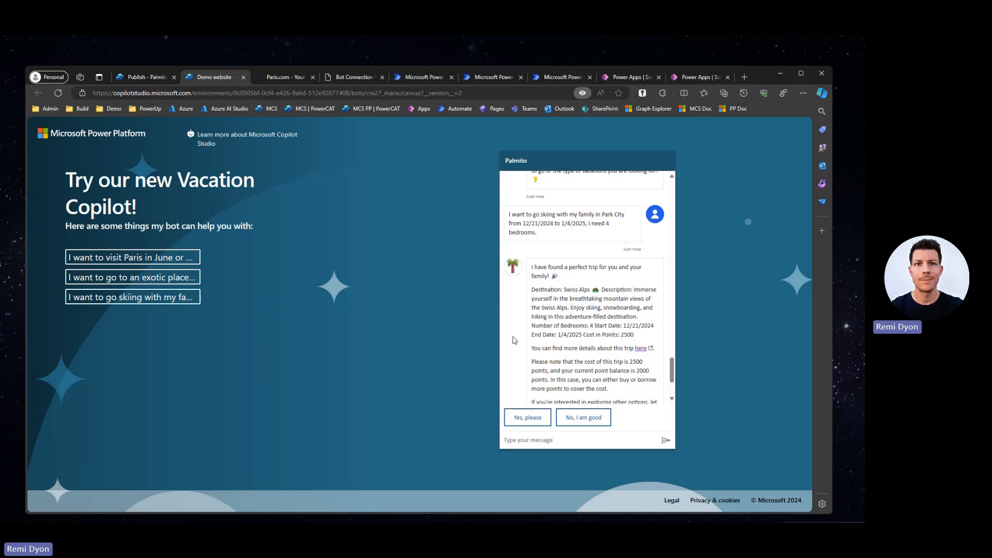
{"action": "mouse_move", "coordinate": [594, 326]}
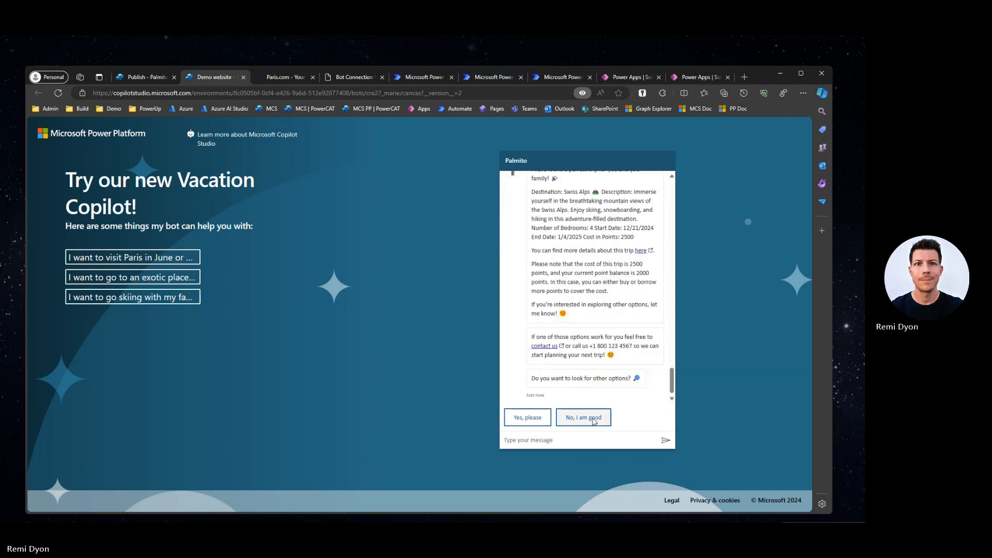
- Reply 'No, I am good' to further trip options and reach the closing thank-you
{"action": "left_click", "coordinate": [582, 416]}
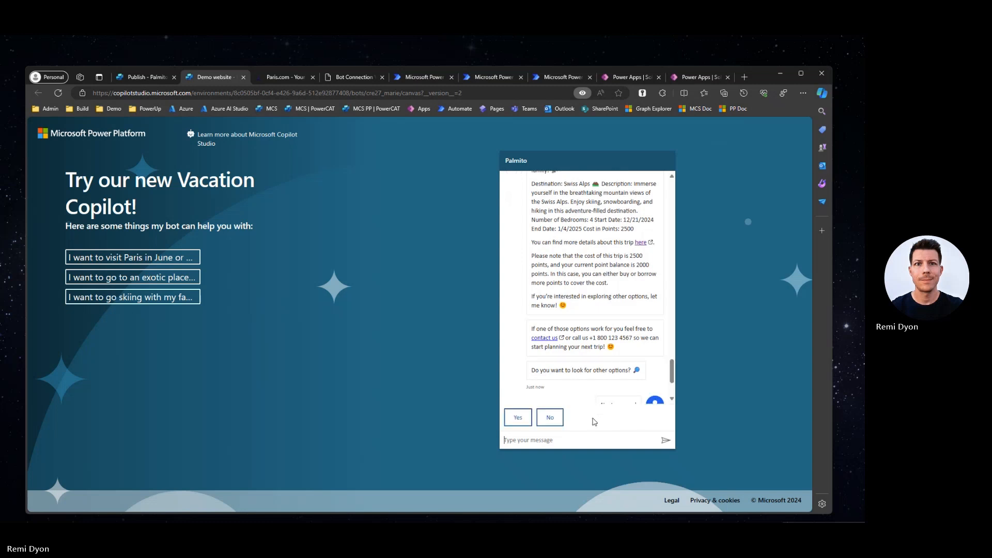
{"action": "left_click", "coordinate": [549, 416]}
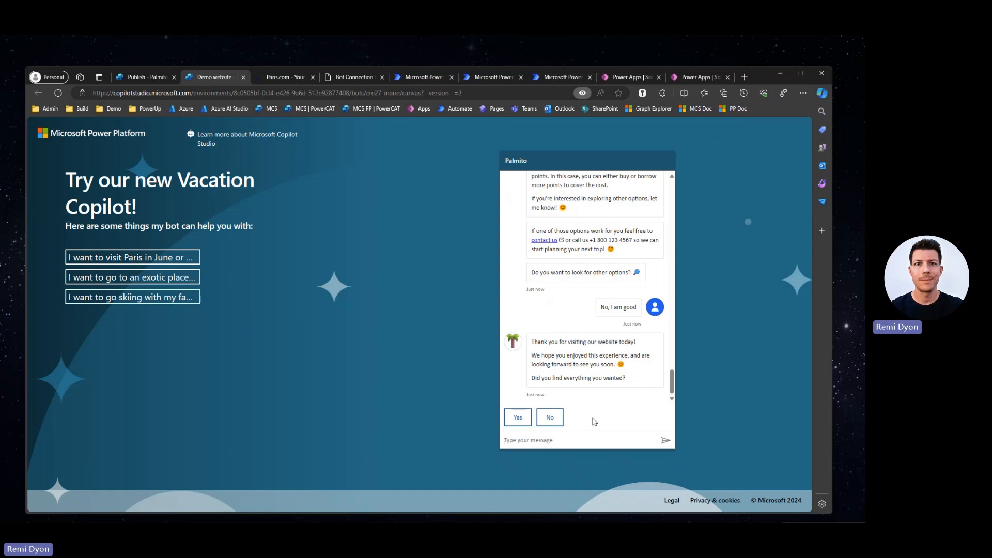
{"action": "left_click", "coordinate": [528, 439]}
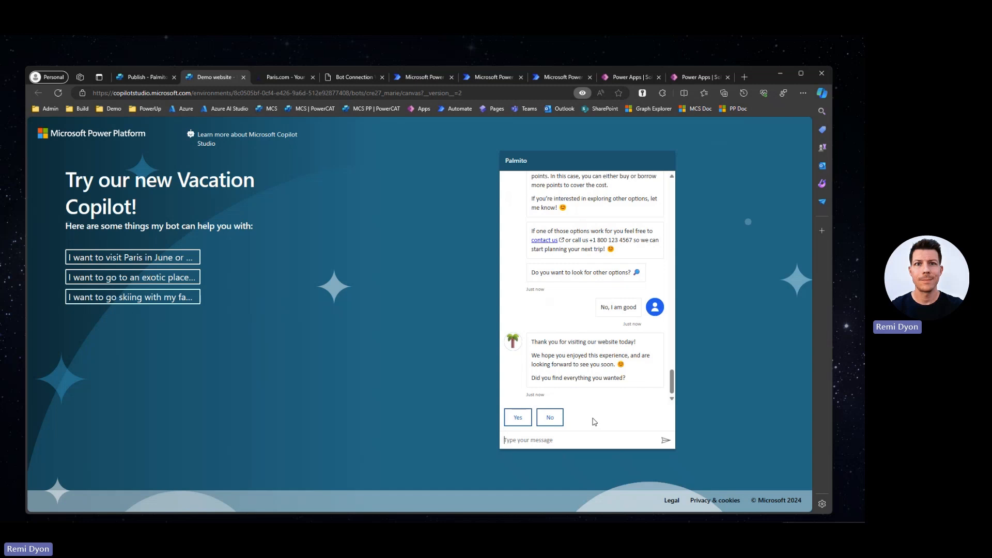